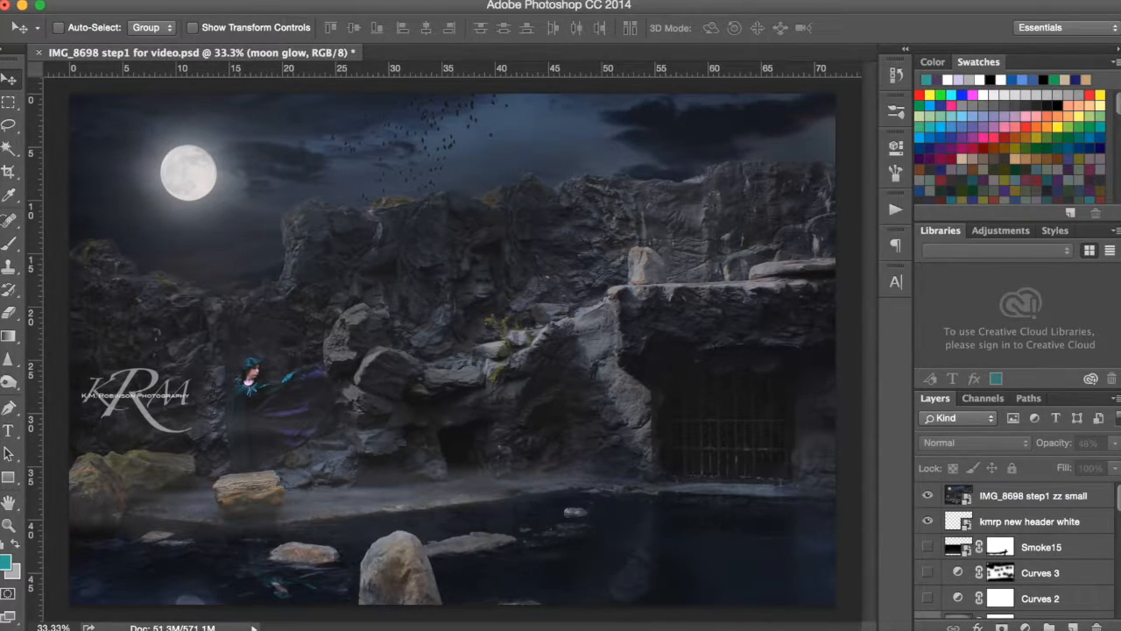
# Step: Hide the finished composite snapshot and effect layers to reveal the daylight pool photo
pyautogui.click(928, 496)
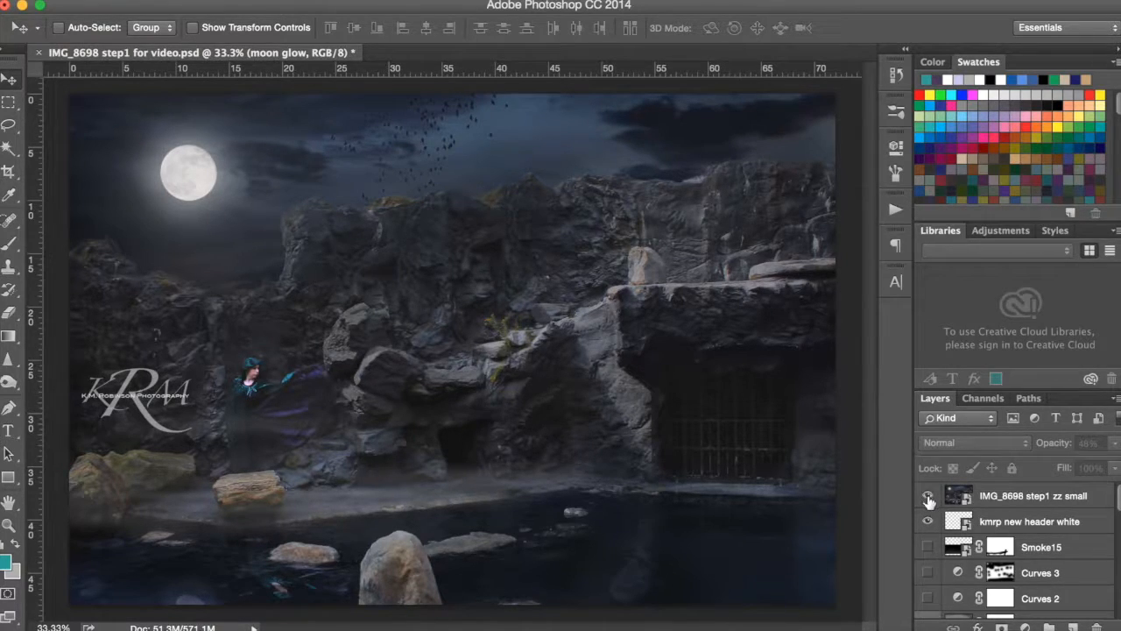
pyautogui.click(927, 495)
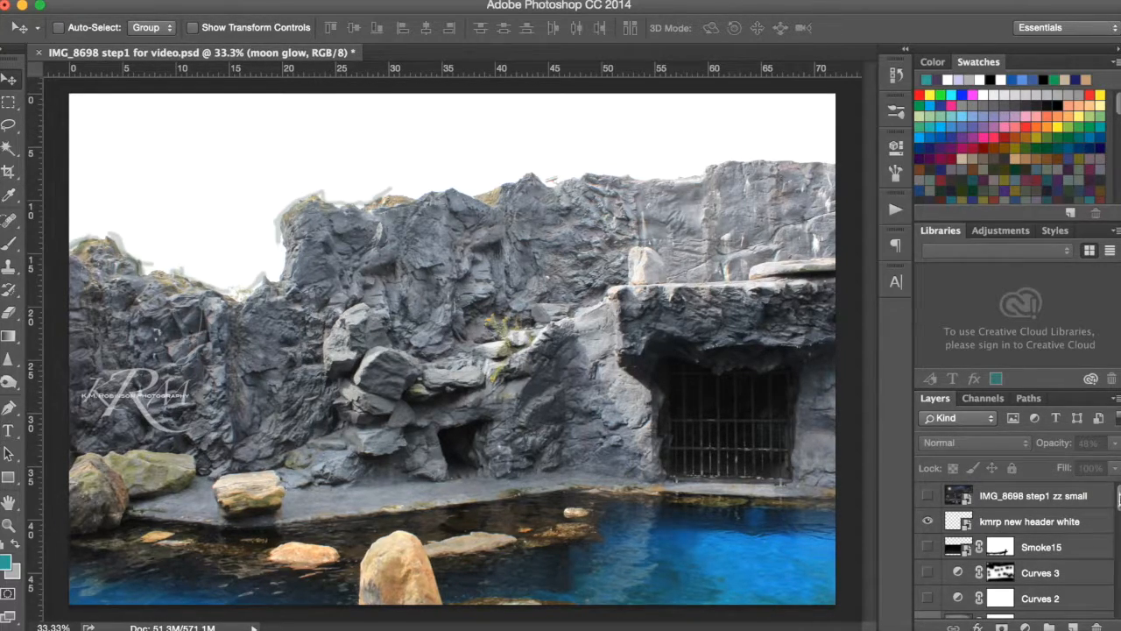
# Step: Show the Background copy and Layer 5 to mute the bright blue water
pyautogui.scroll(-3)
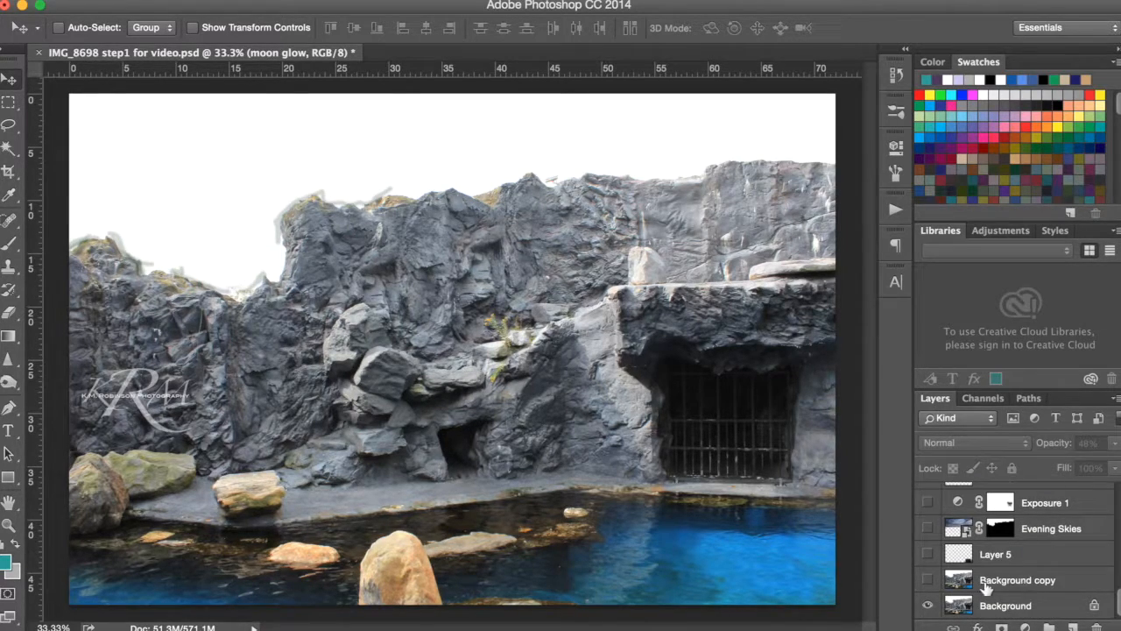
pyautogui.click(928, 580)
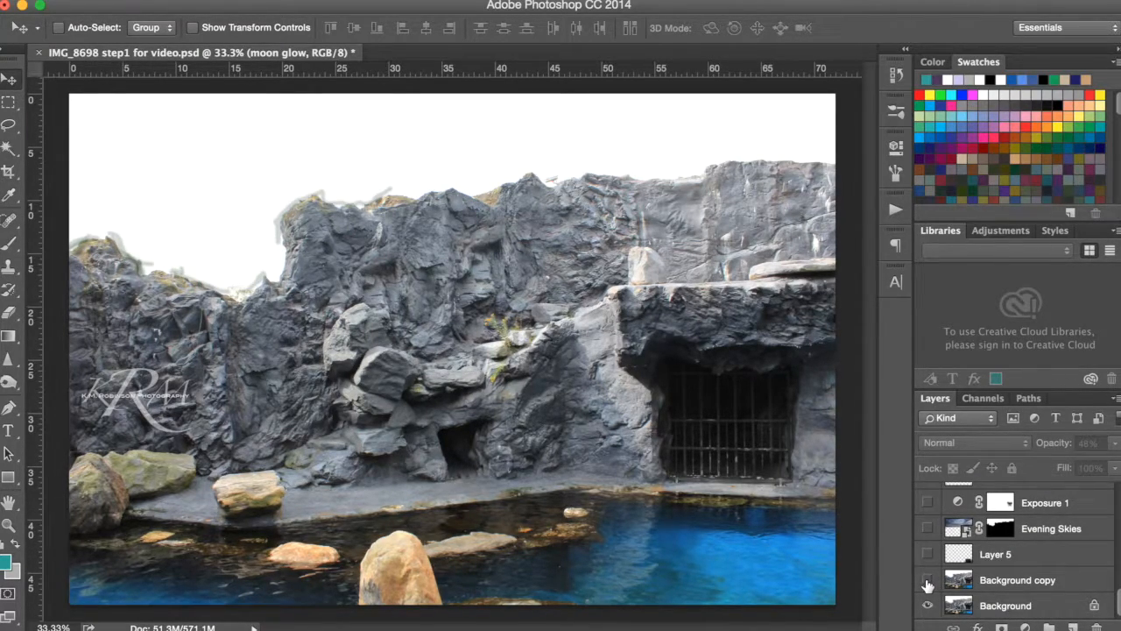
pyautogui.click(928, 580)
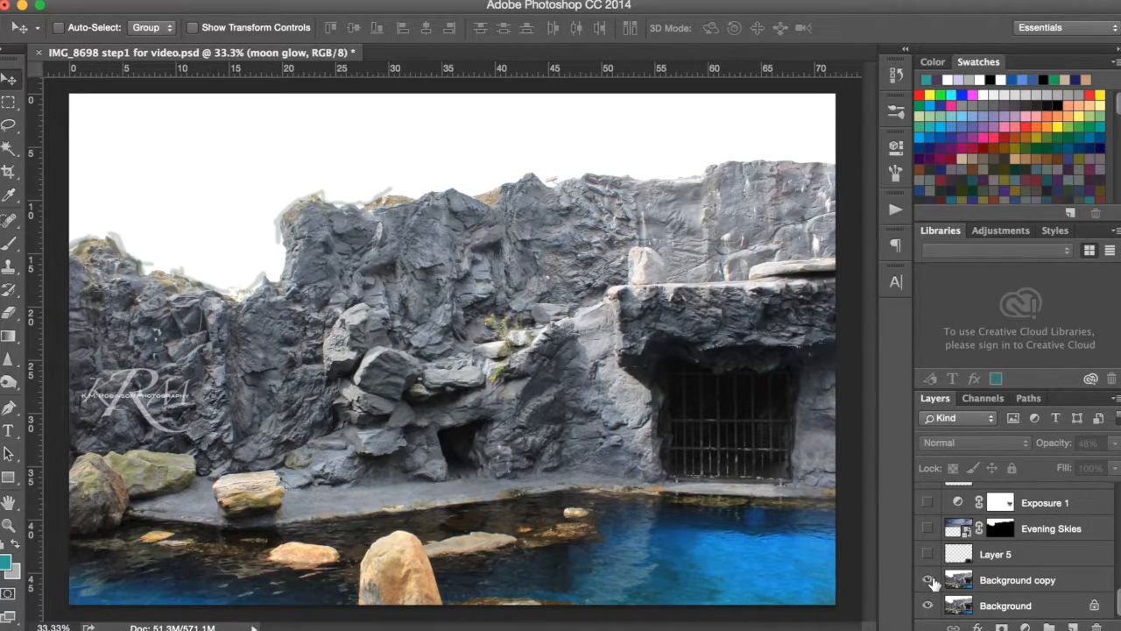
pyautogui.click(928, 554)
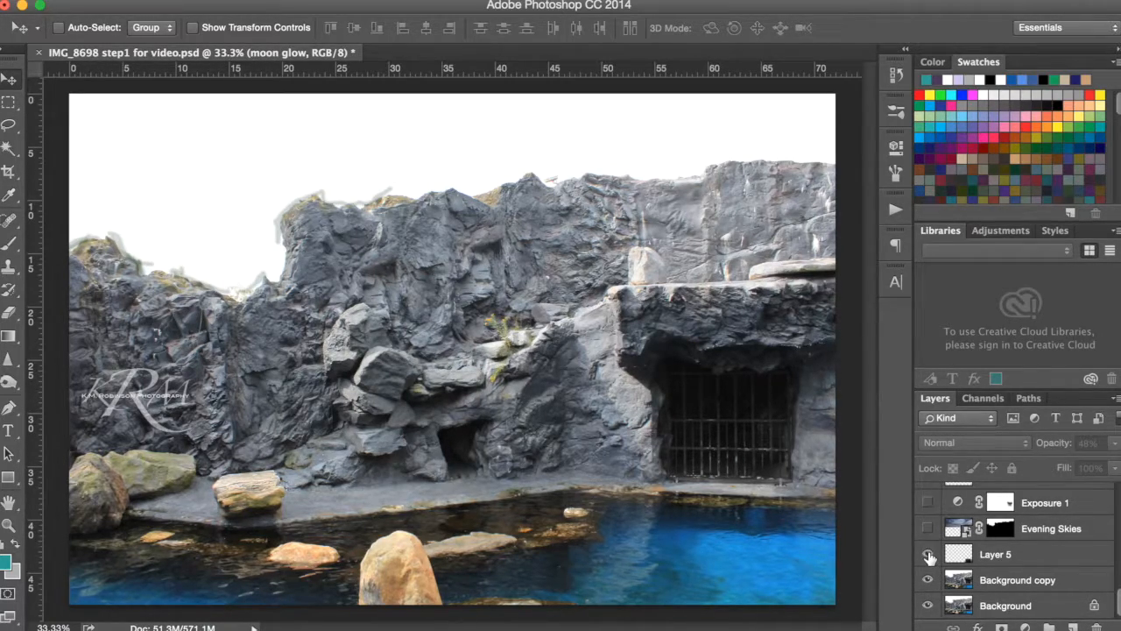
pyautogui.click(928, 554)
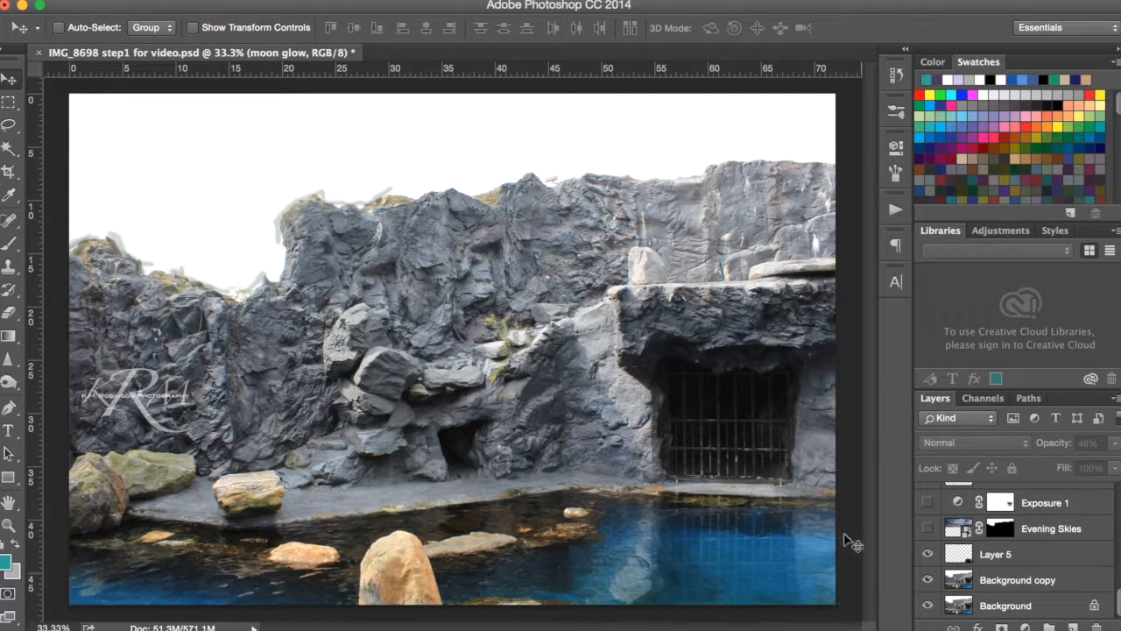
pyautogui.moveTo(692, 462)
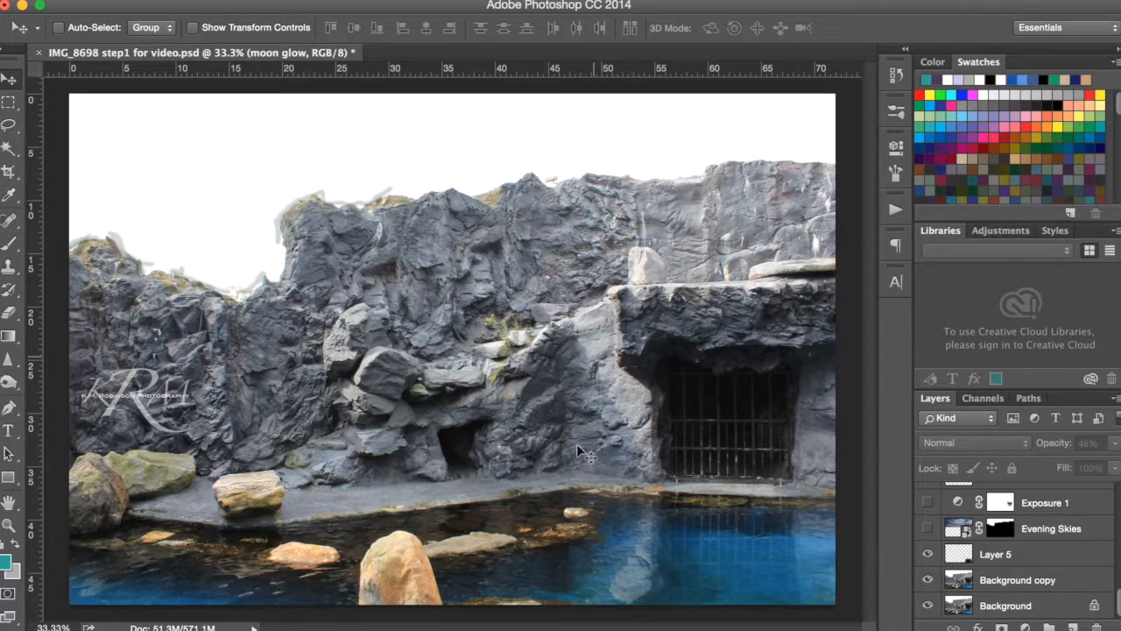
pyautogui.moveTo(1035, 474)
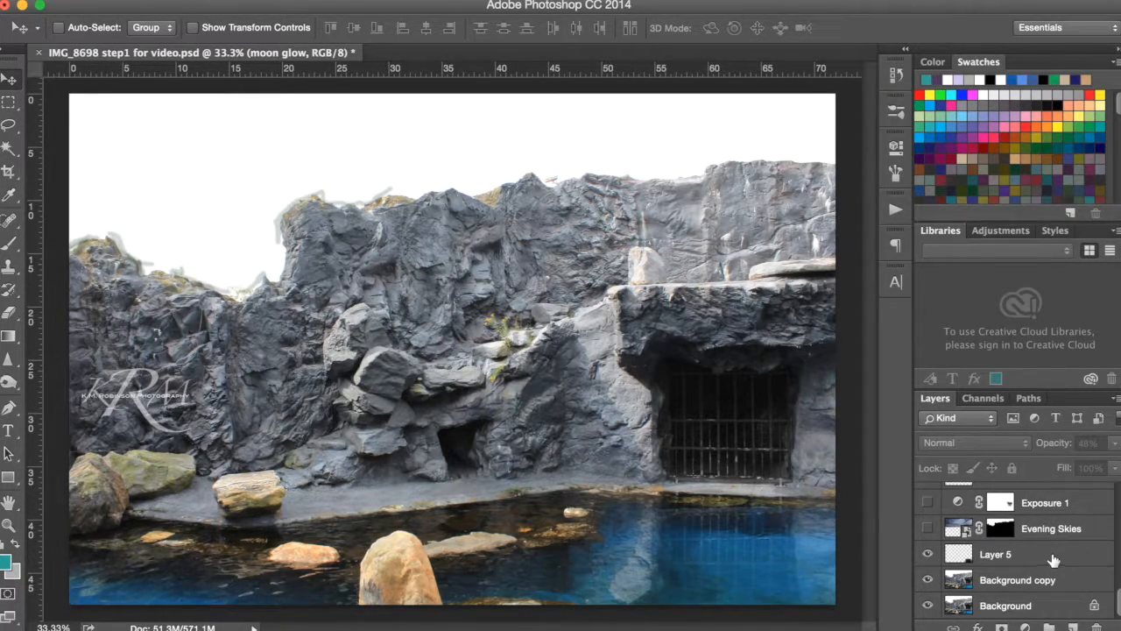
# Step: Show the Evening Skies layer and the Exposure 1 darkening adjustment
pyautogui.click(927, 529)
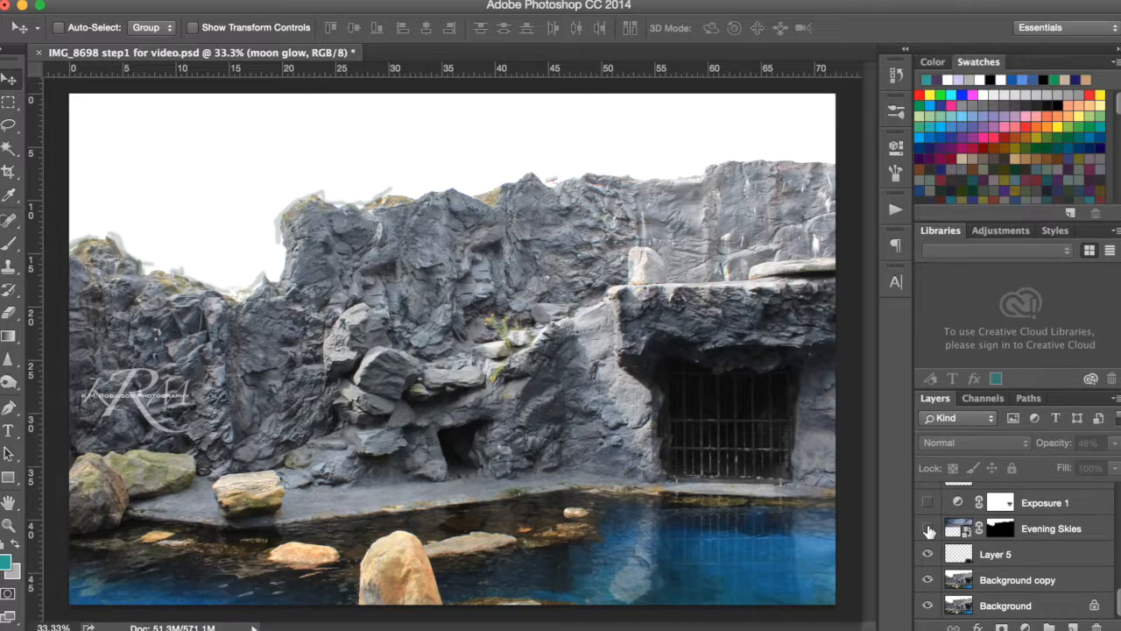
pyautogui.click(928, 528)
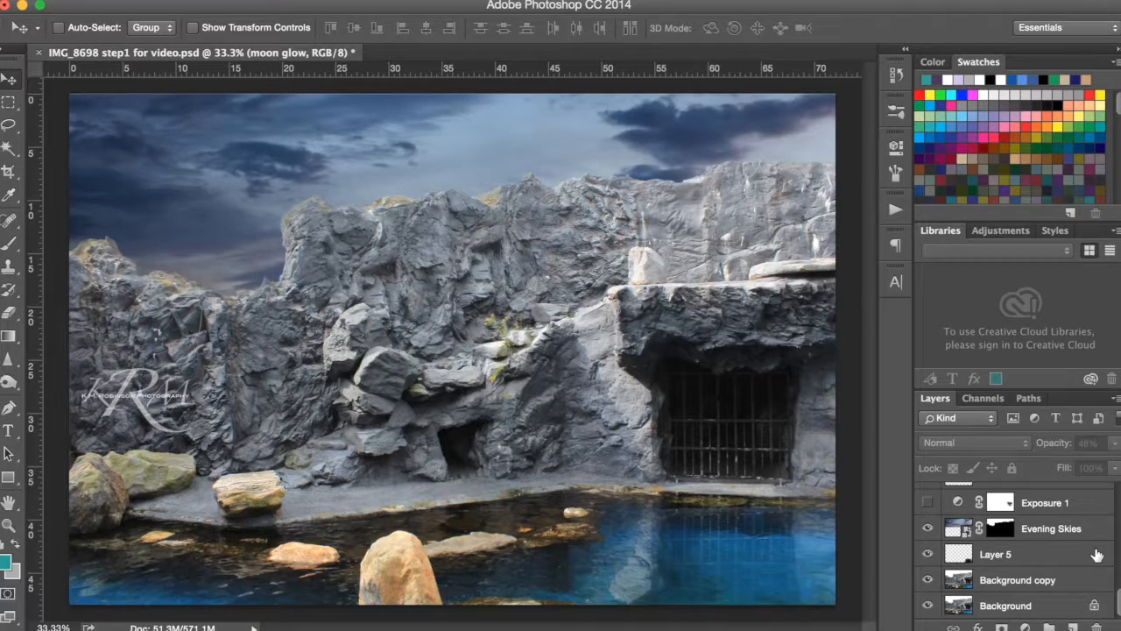
pyautogui.moveTo(1092, 543)
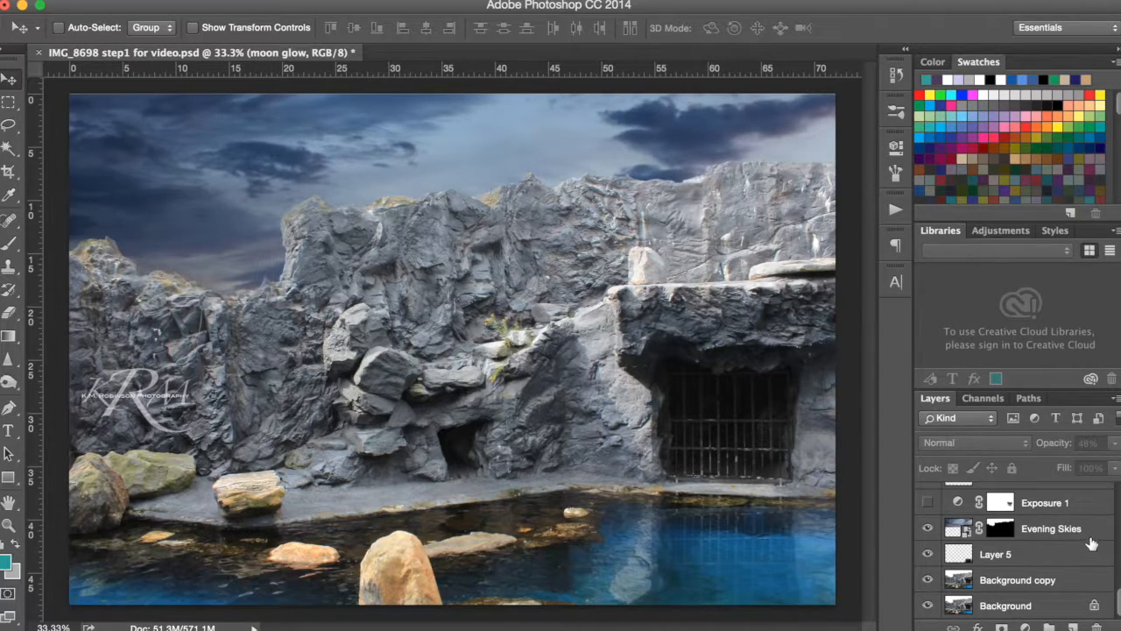
pyautogui.click(928, 502)
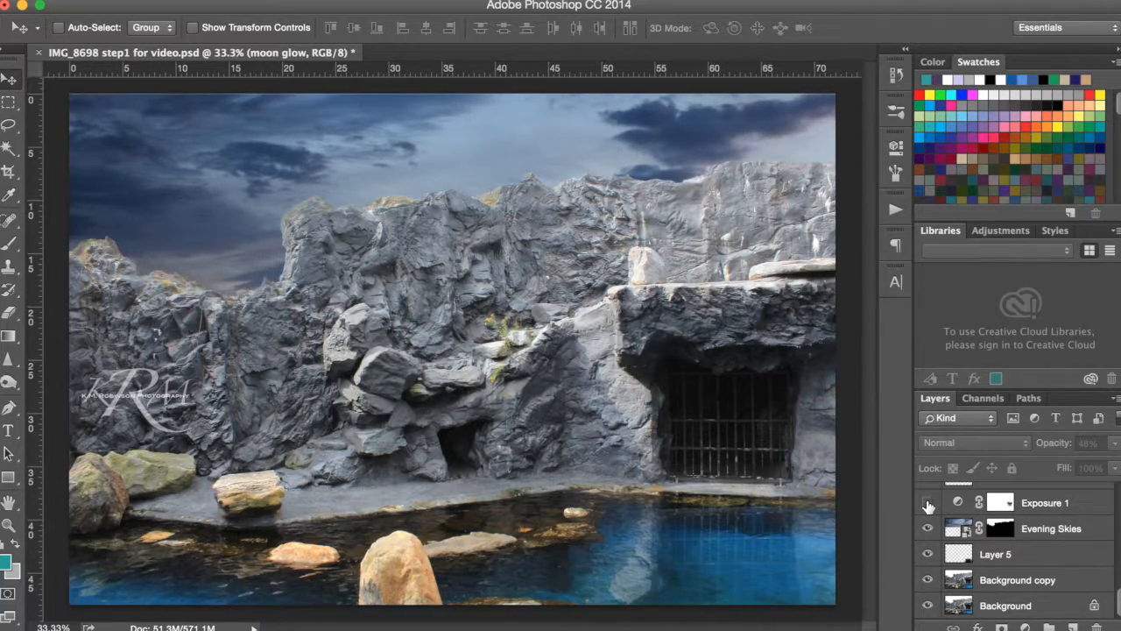
pyautogui.click(928, 502)
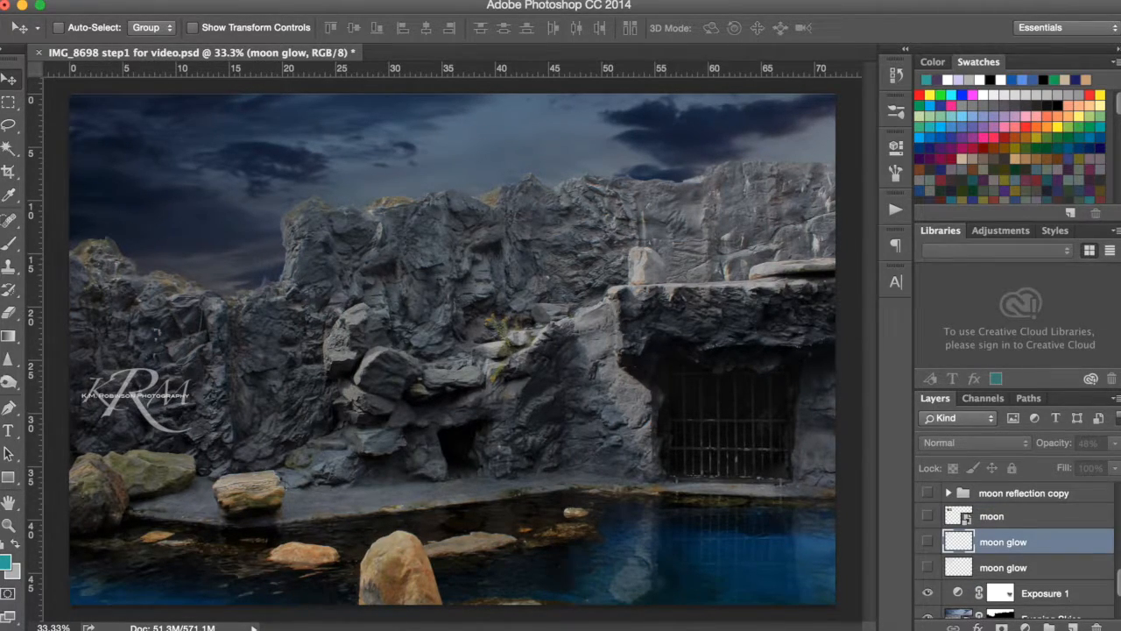
# Step: Show the moon layer, both moon glow layers and the moon reflection copy group
pyautogui.click(928, 516)
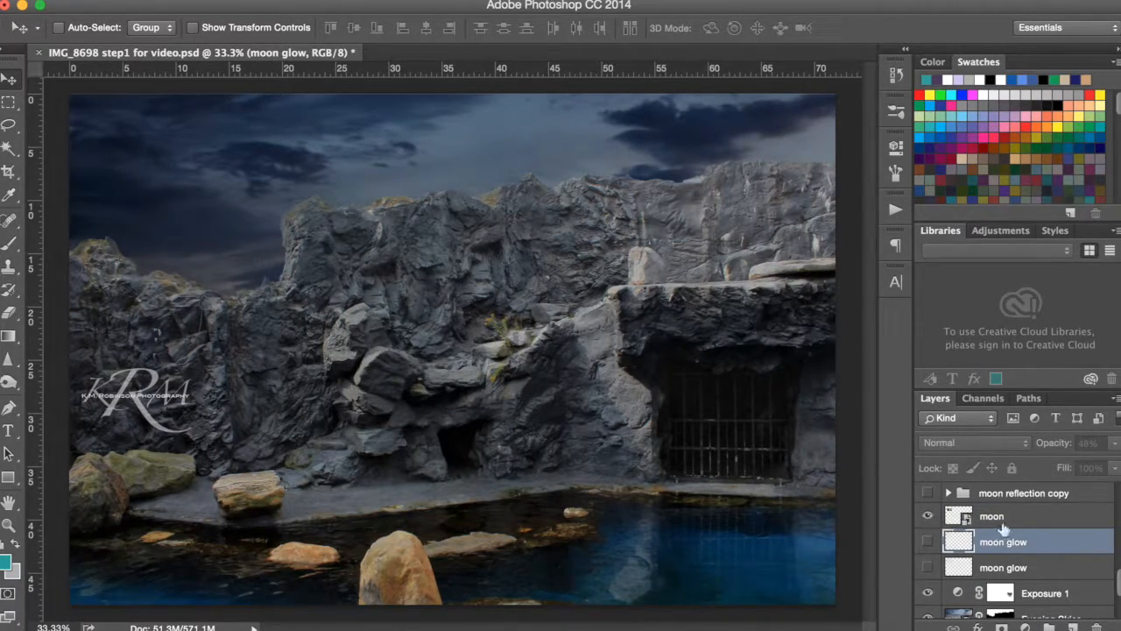
pyautogui.click(927, 516)
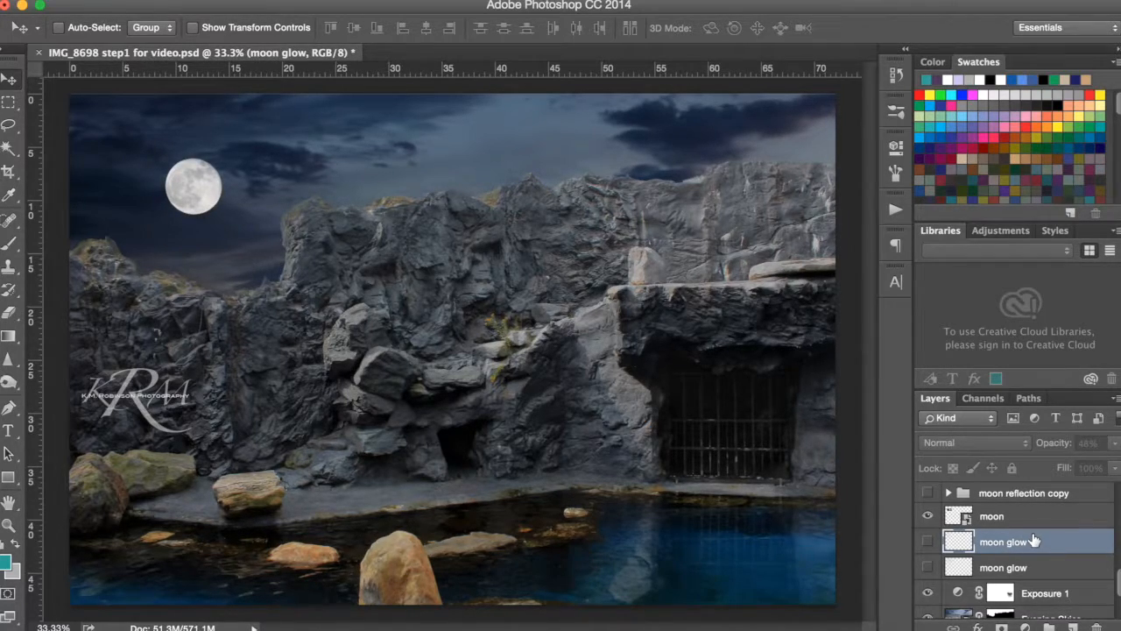
pyautogui.click(927, 542)
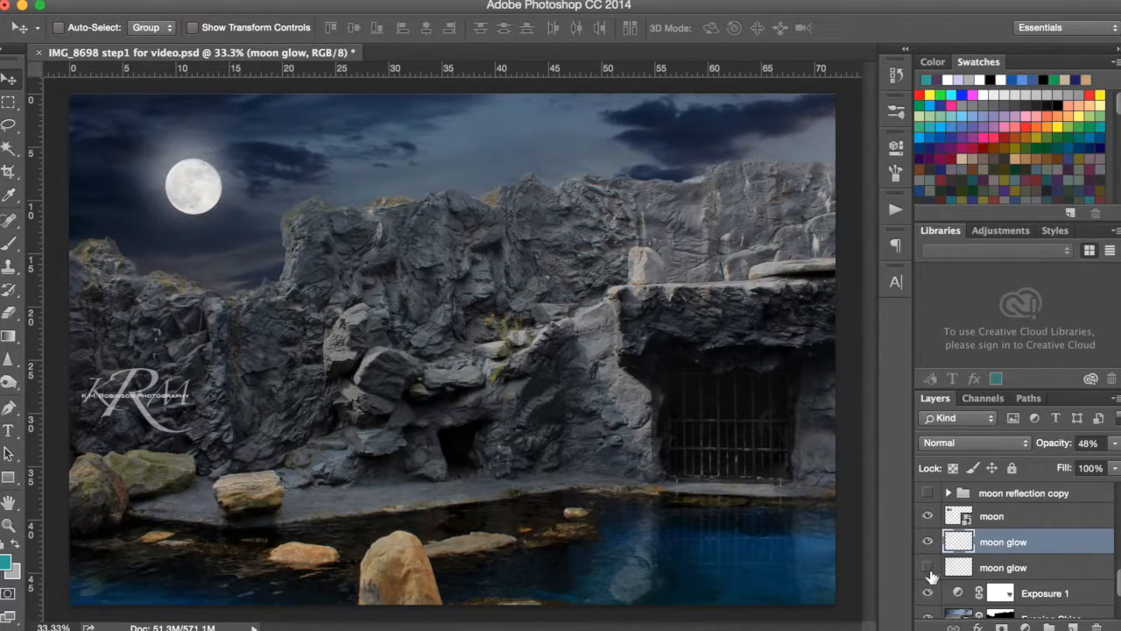
pyautogui.click(927, 566)
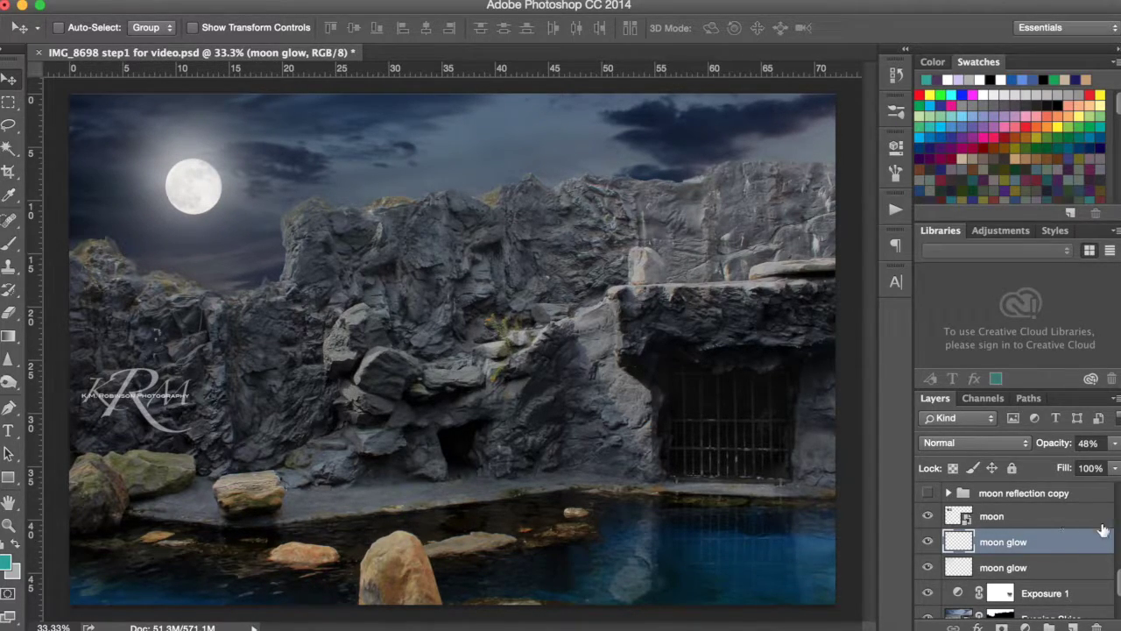
pyautogui.click(928, 492)
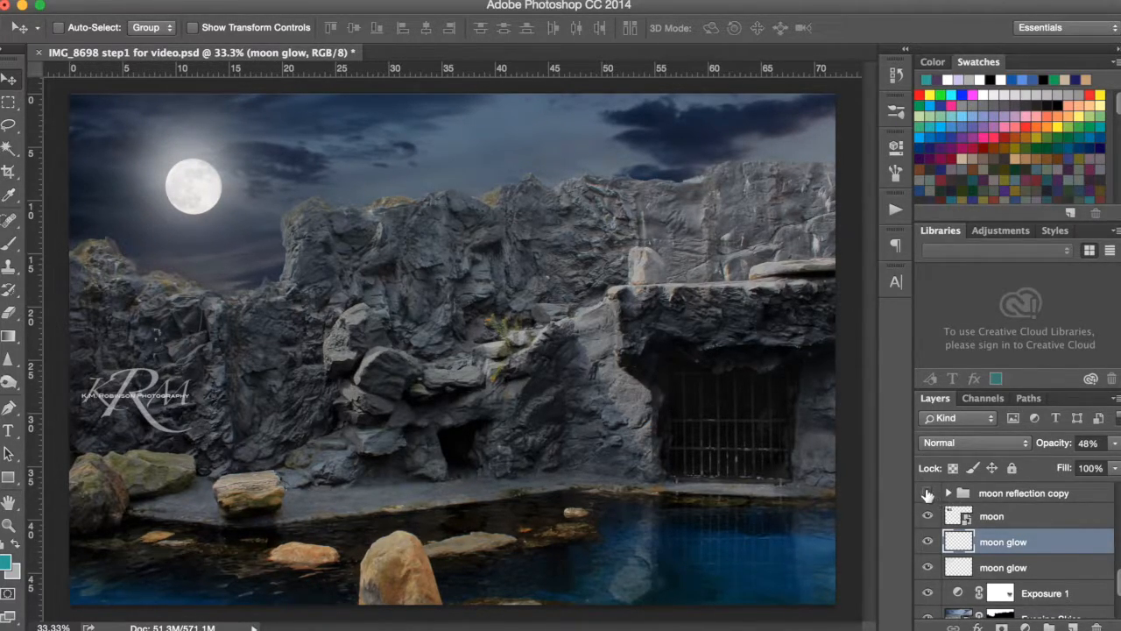
pyautogui.click(928, 493)
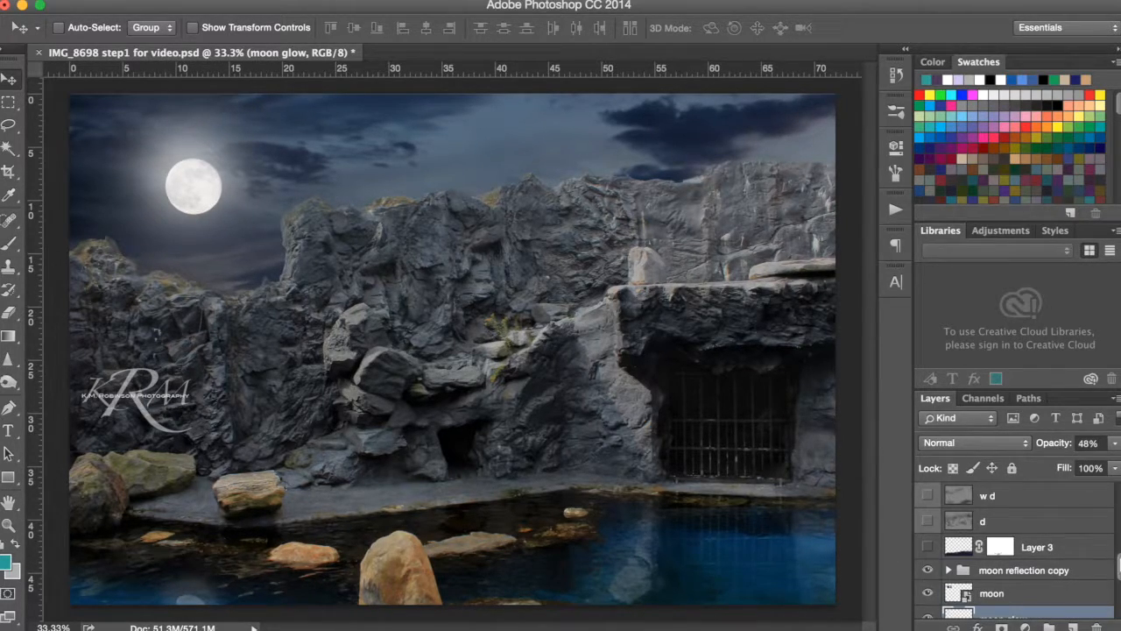
# Step: Show Layer 3's darker water reflections plus the d and w d rock textures
pyautogui.click(928, 547)
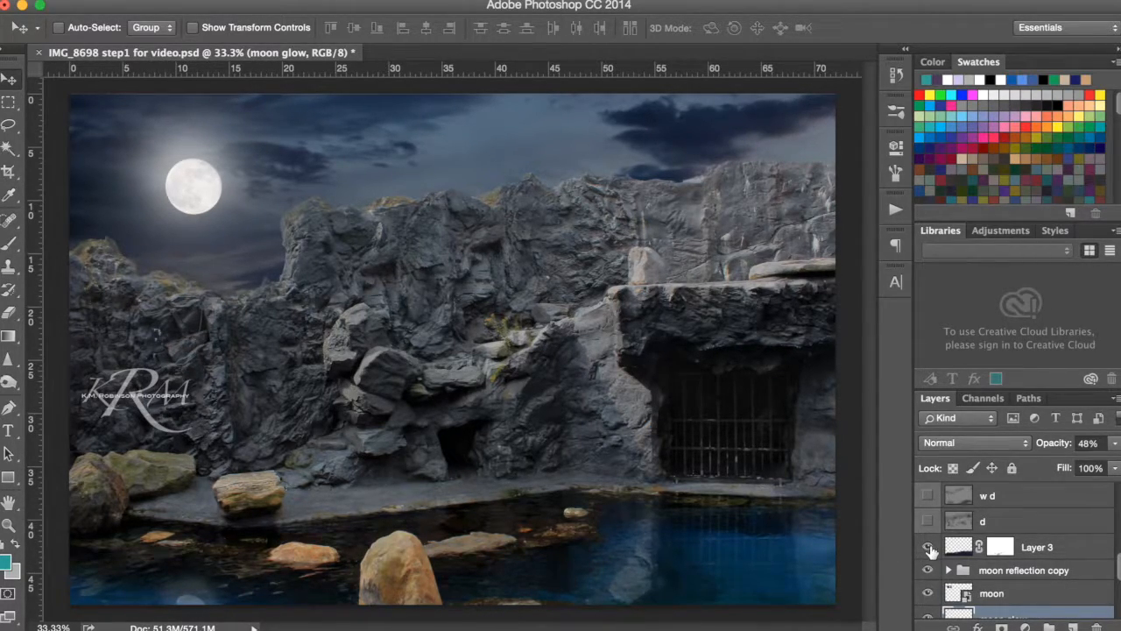
pyautogui.click(928, 547)
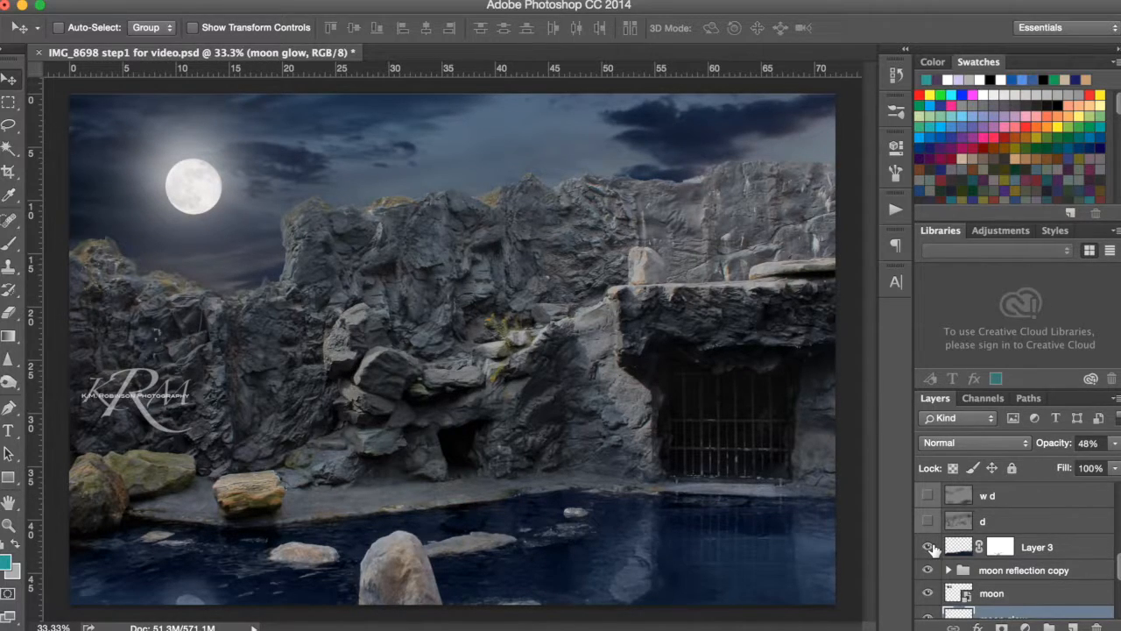
pyautogui.click(927, 546)
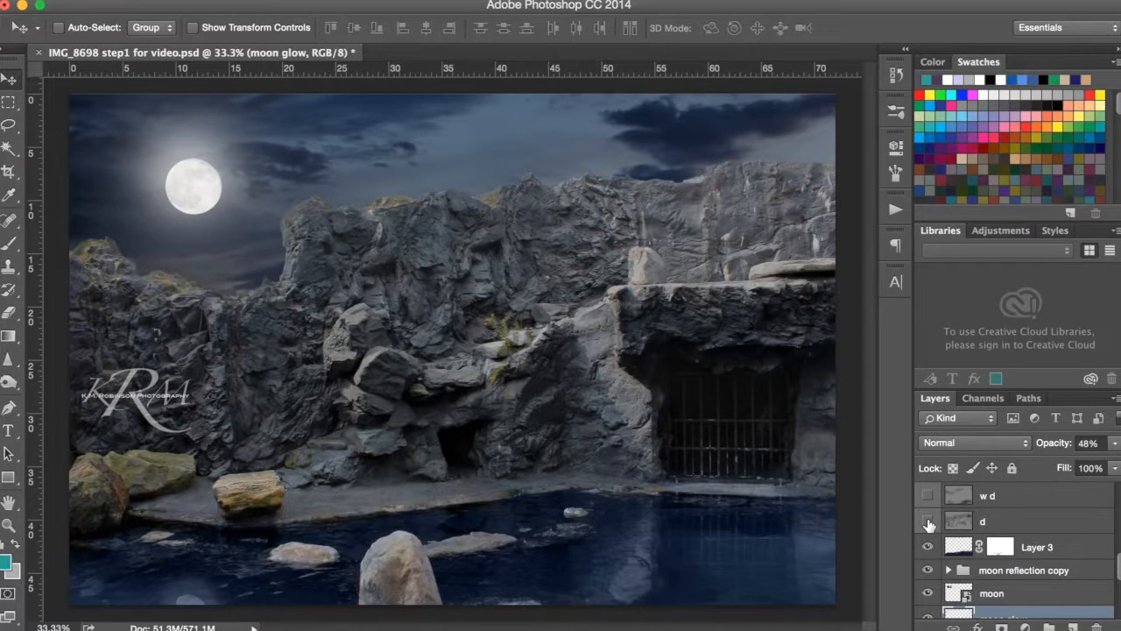
pyautogui.click(927, 521)
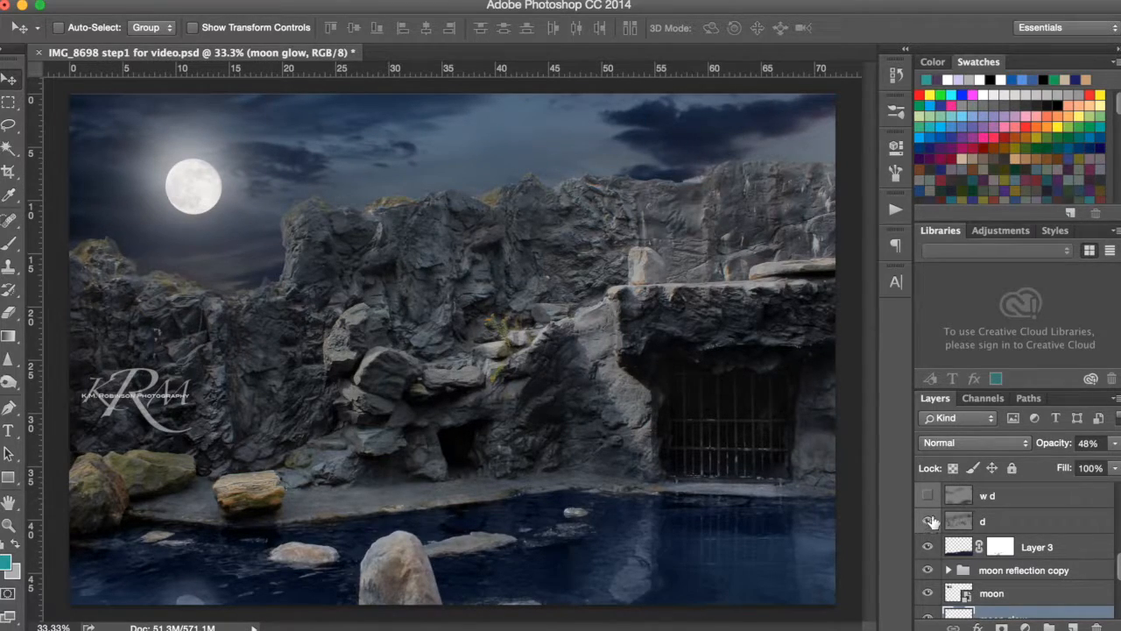
pyautogui.click(928, 495)
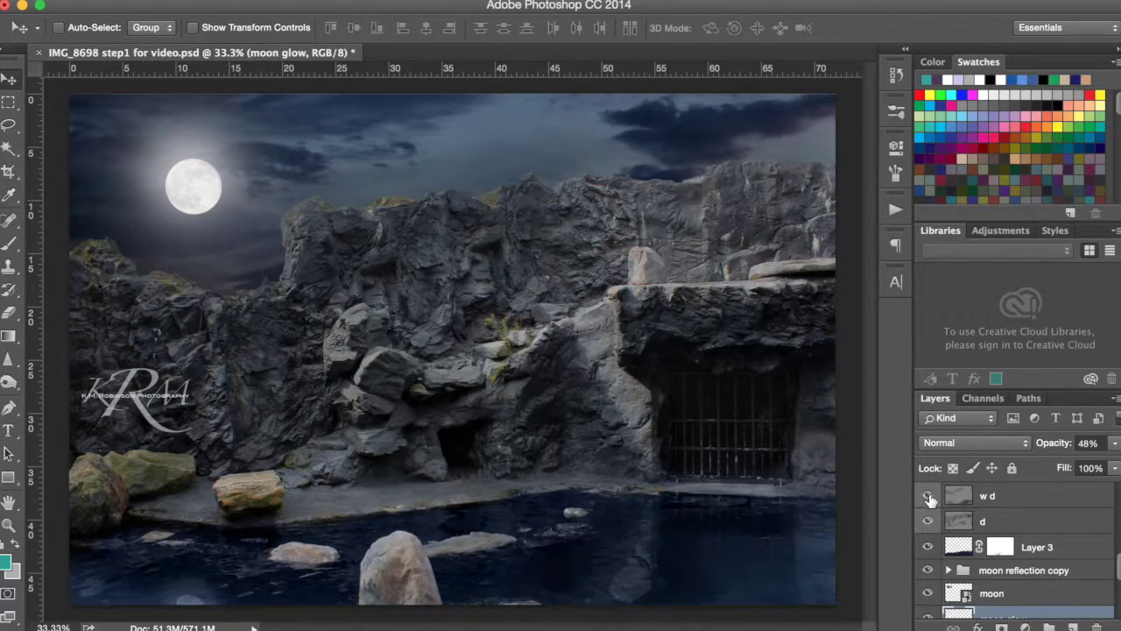
pyautogui.click(927, 498)
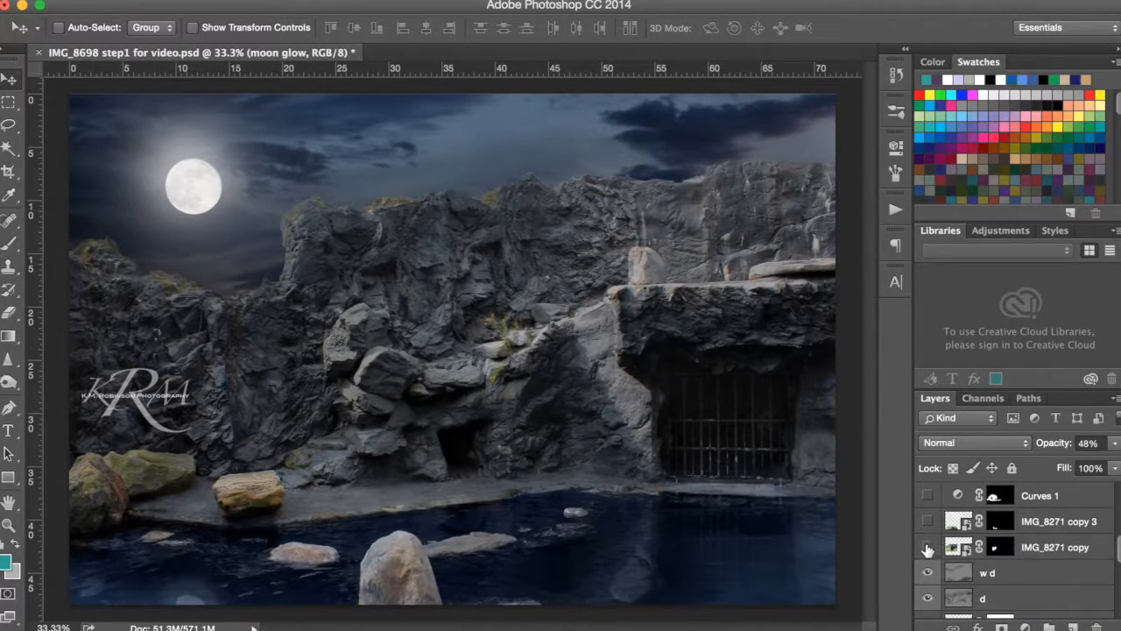
# Step: Show both cloaked model layers, then toggle Curves 1 off and back on
pyautogui.click(928, 547)
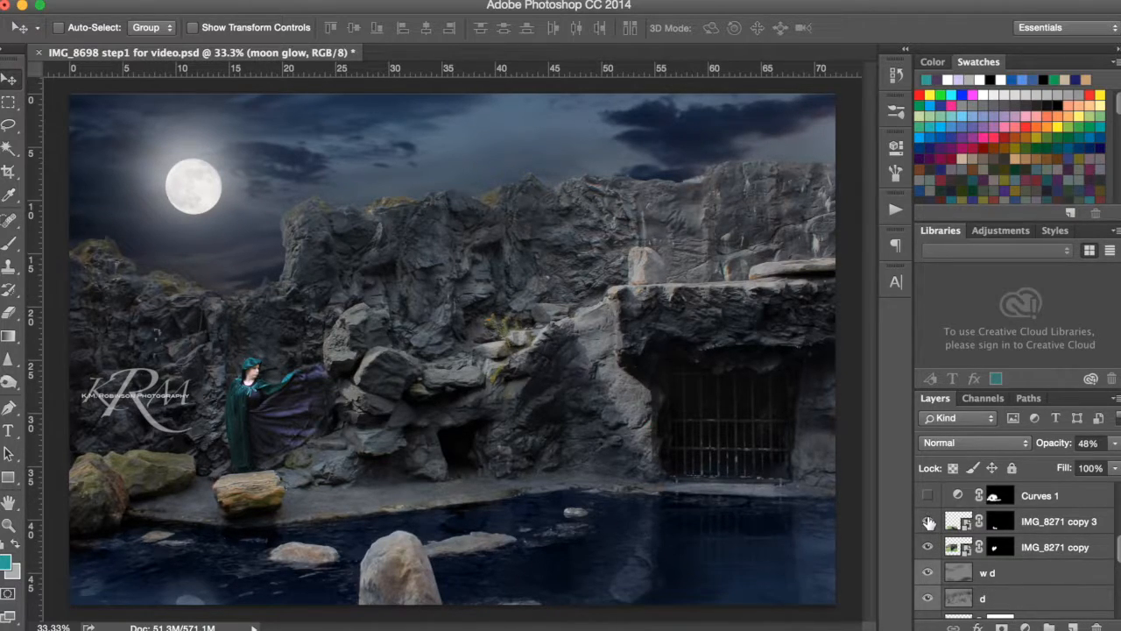
pyautogui.click(927, 521)
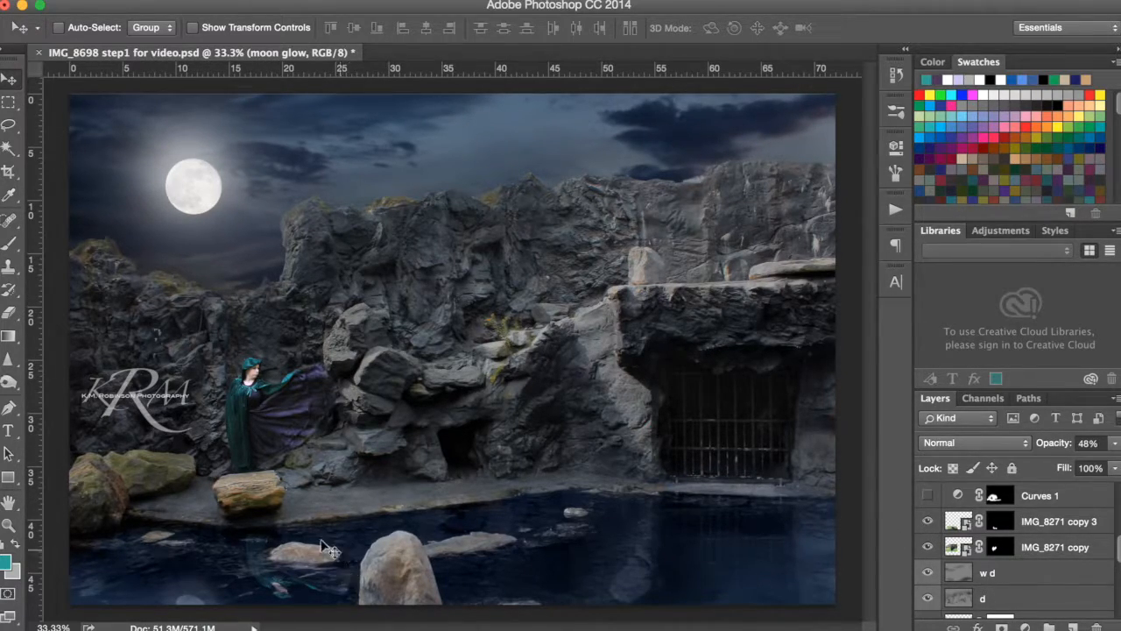
pyautogui.click(928, 495)
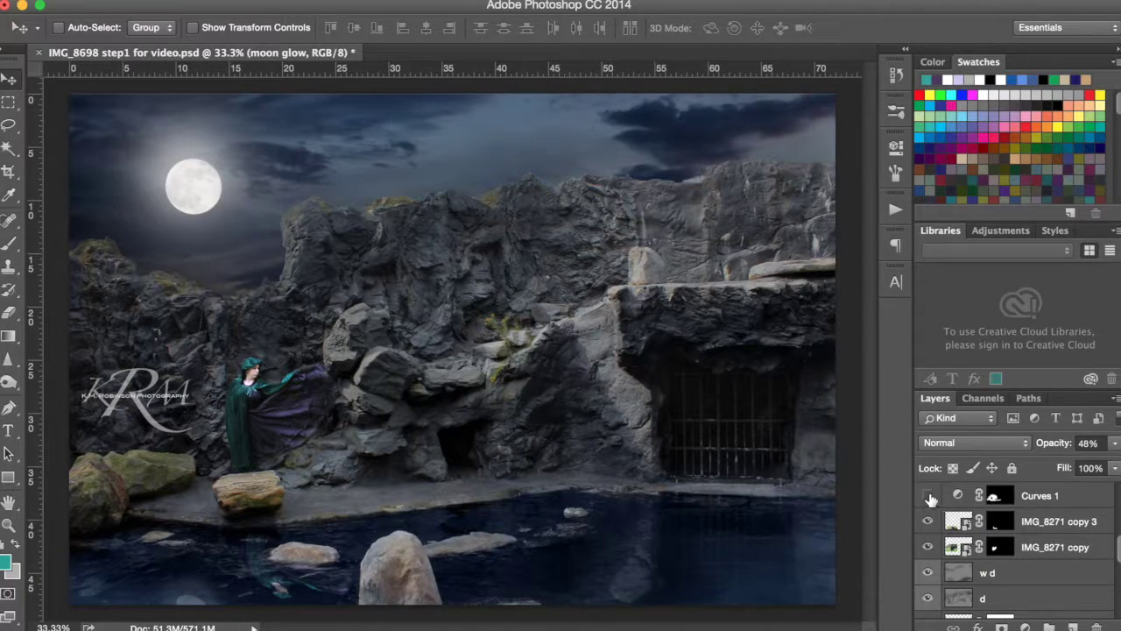
pyautogui.click(927, 494)
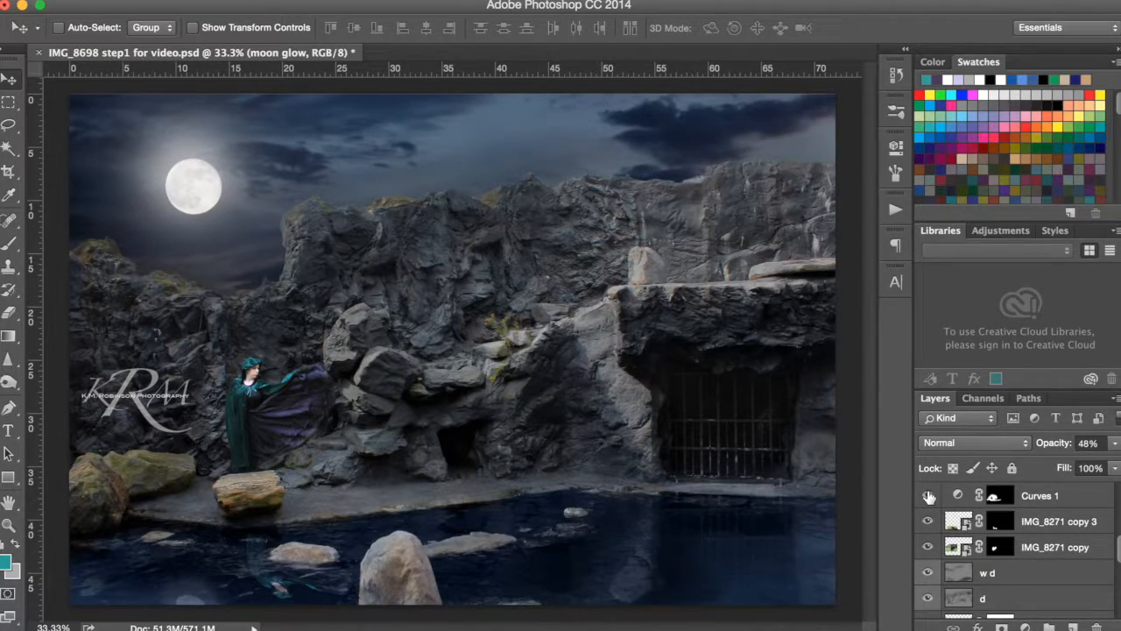
pyautogui.click(928, 497)
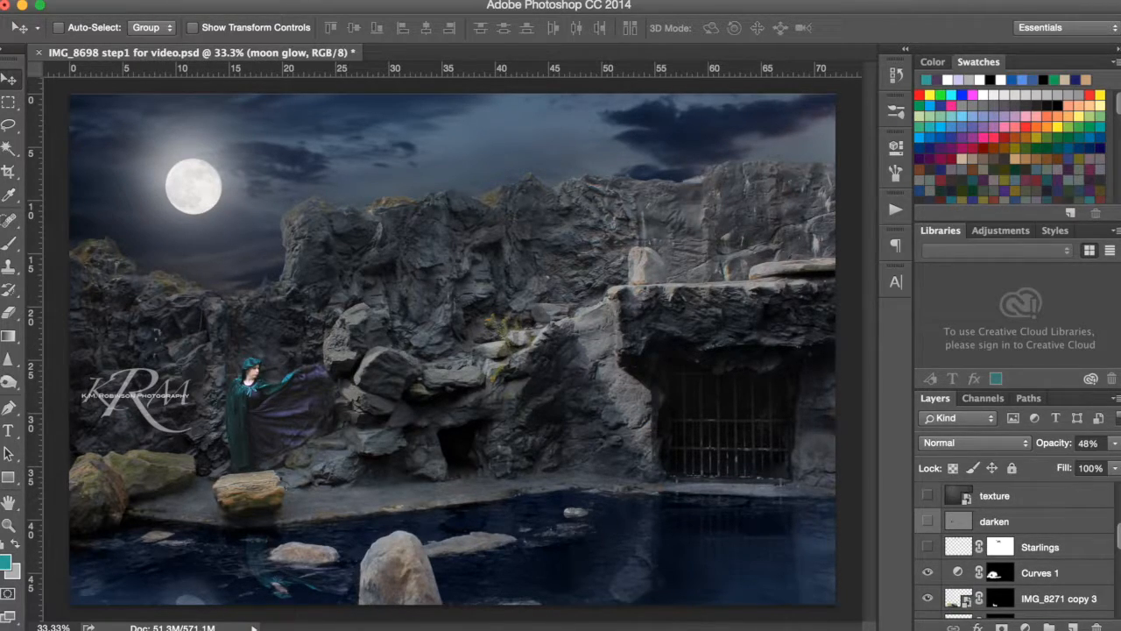
pyautogui.moveTo(1108, 520)
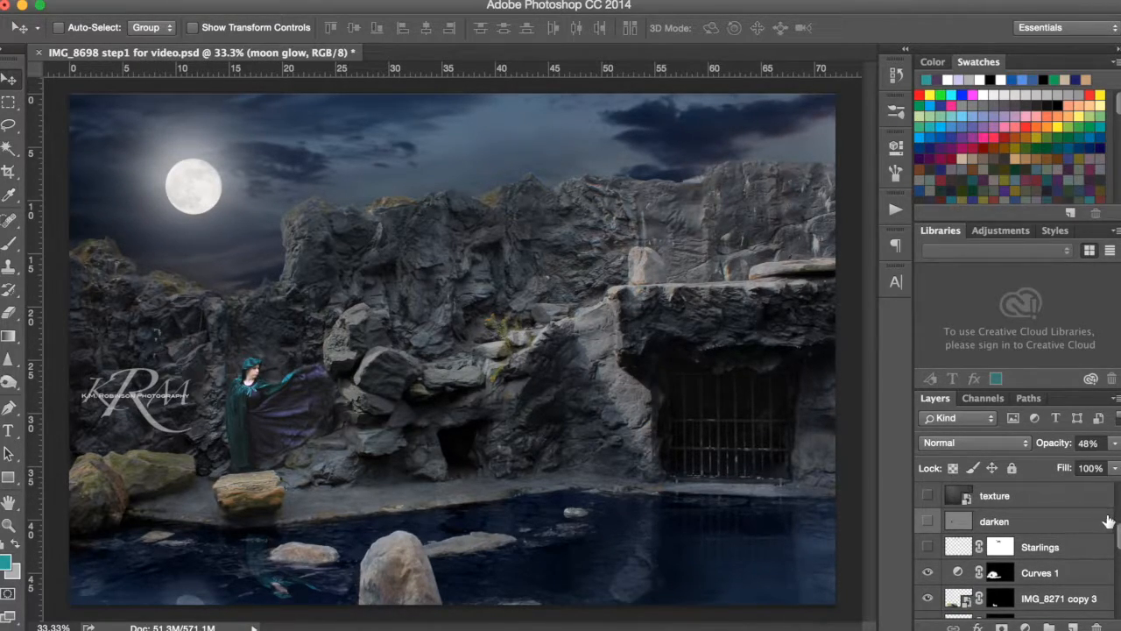
pyautogui.moveTo(1104, 525)
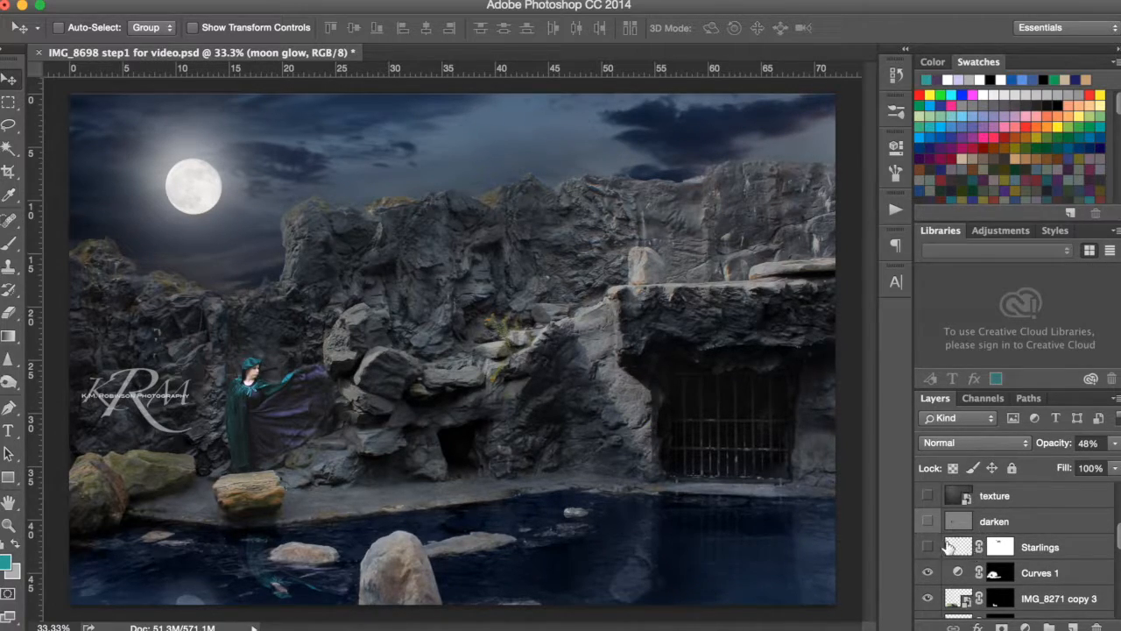
# Step: Show the Starlings flock and the darken layer, comparing with and without darkening
pyautogui.click(928, 547)
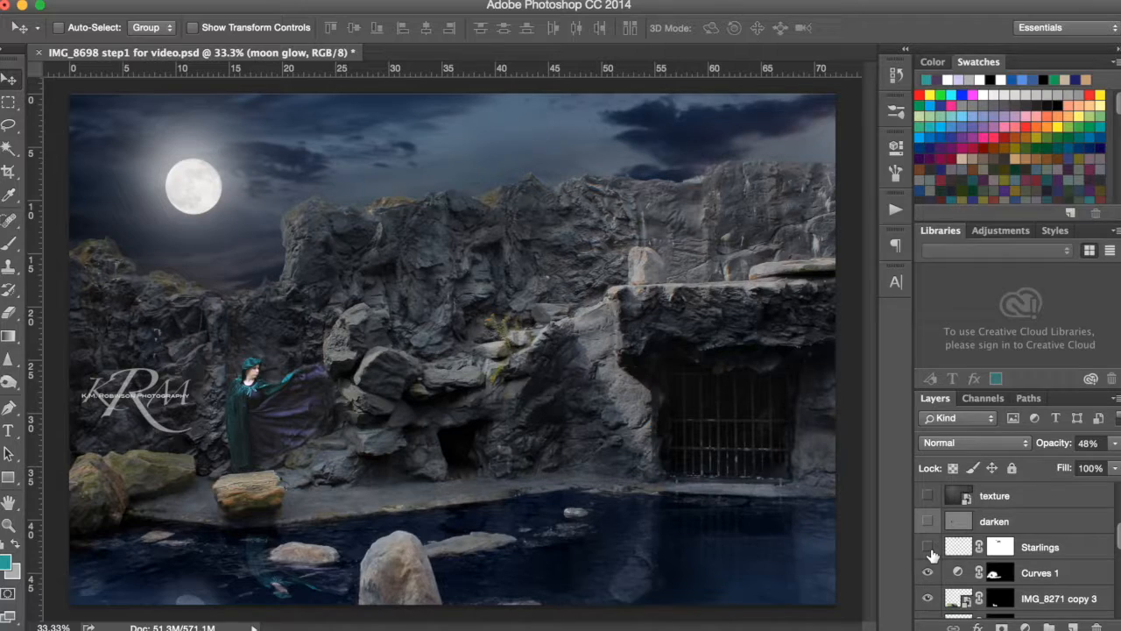
pyautogui.click(927, 547)
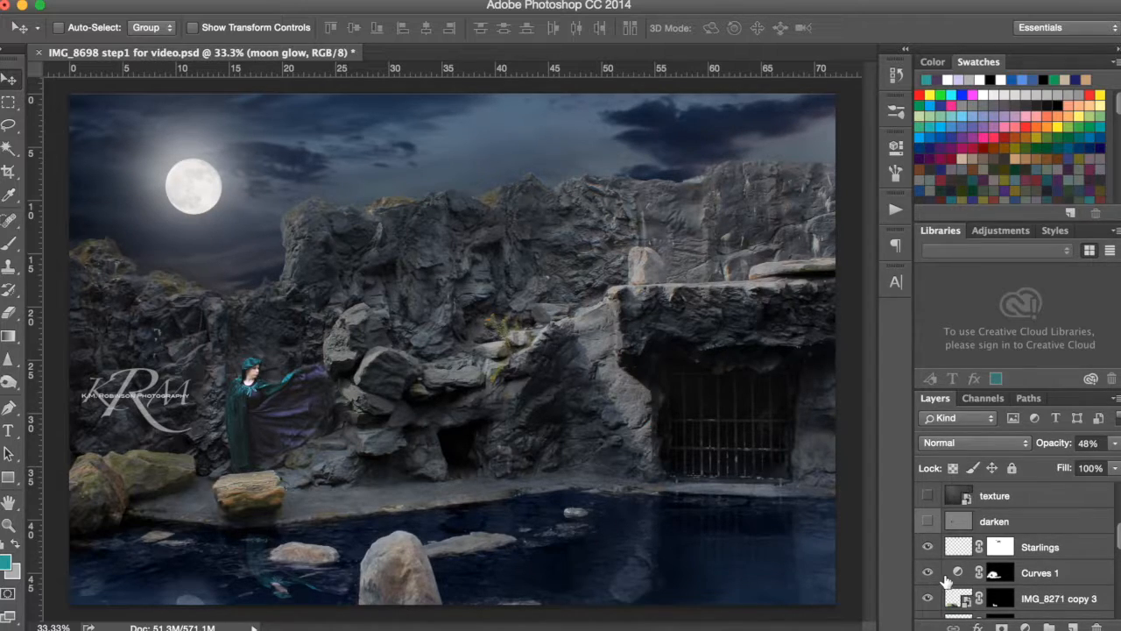
pyautogui.click(928, 546)
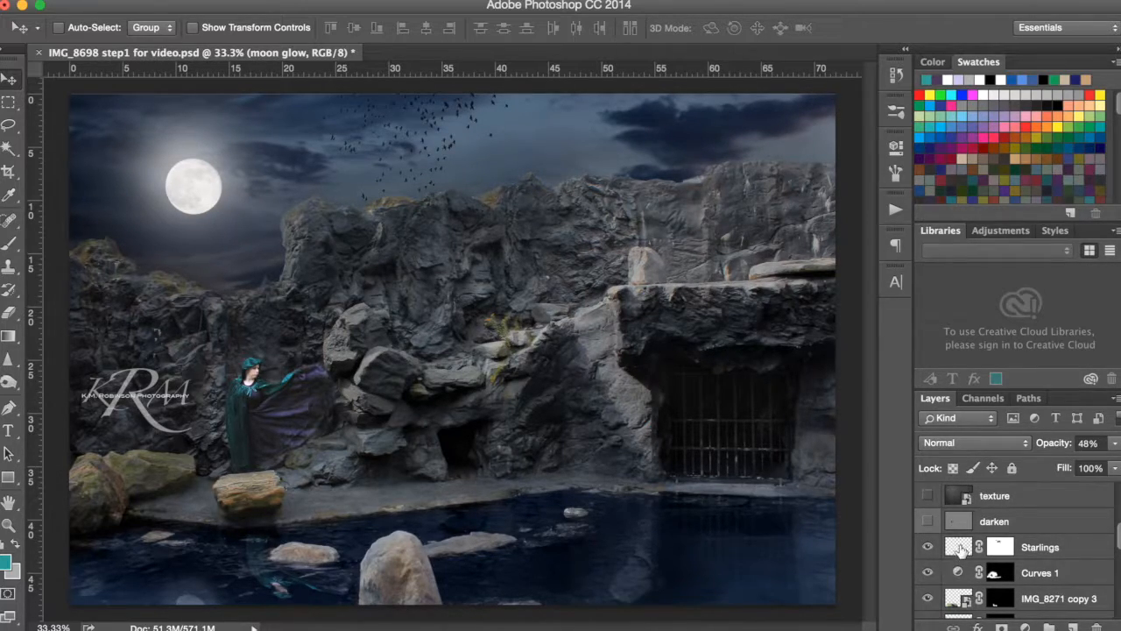
pyautogui.click(928, 522)
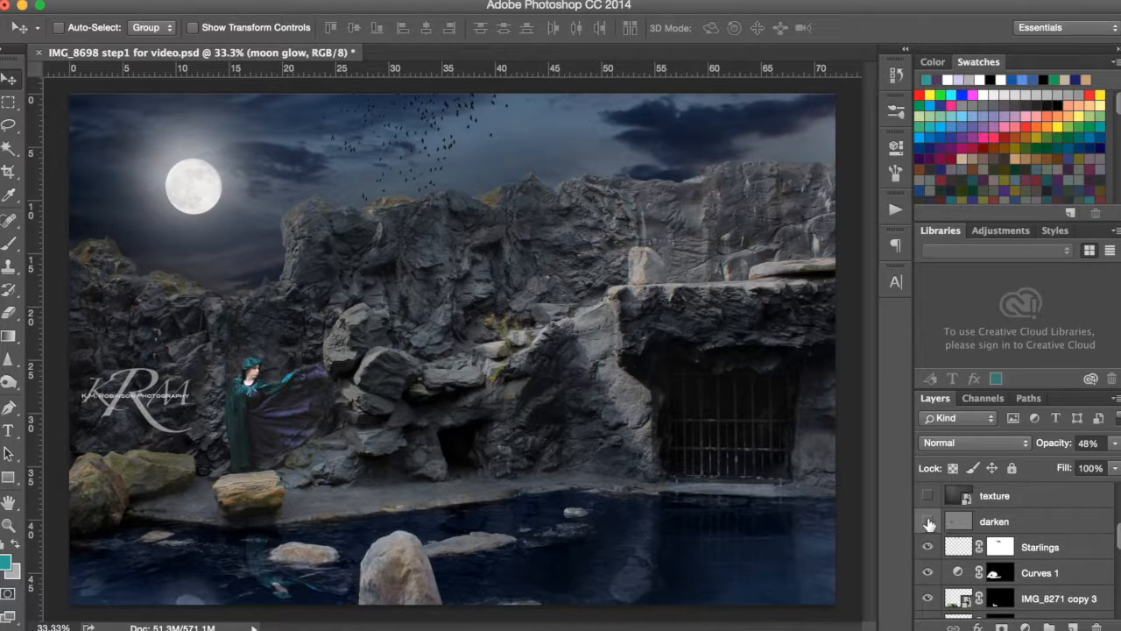
pyautogui.click(928, 521)
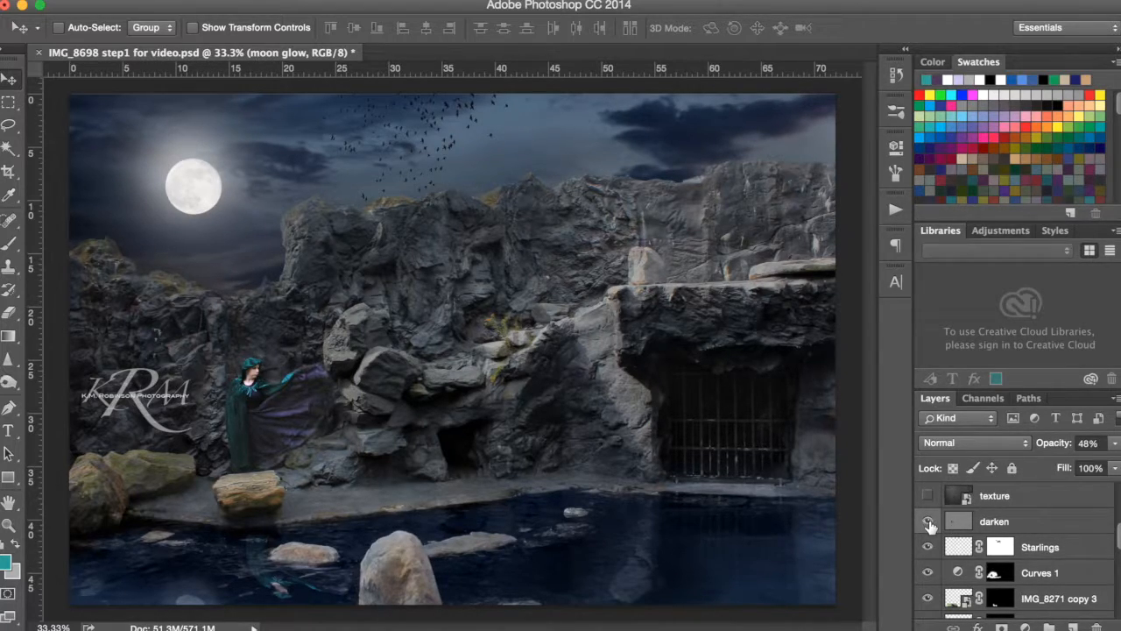
pyautogui.click(927, 521)
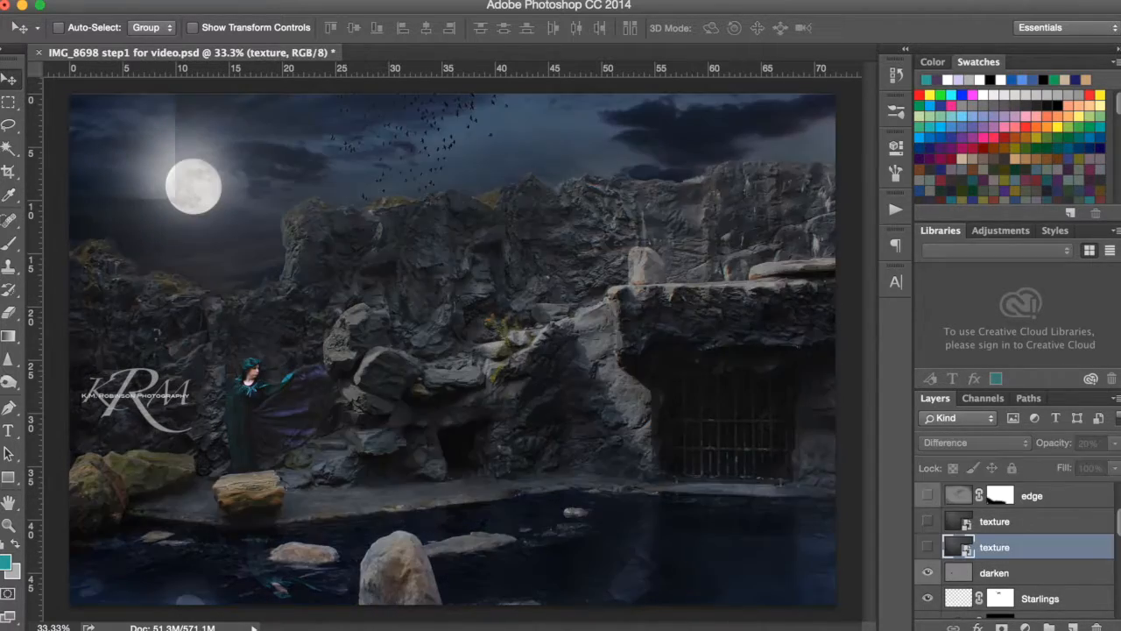
# Step: Enable the Difference 20% and Soft Light 30% texture layers plus the edge layer
pyautogui.click(928, 547)
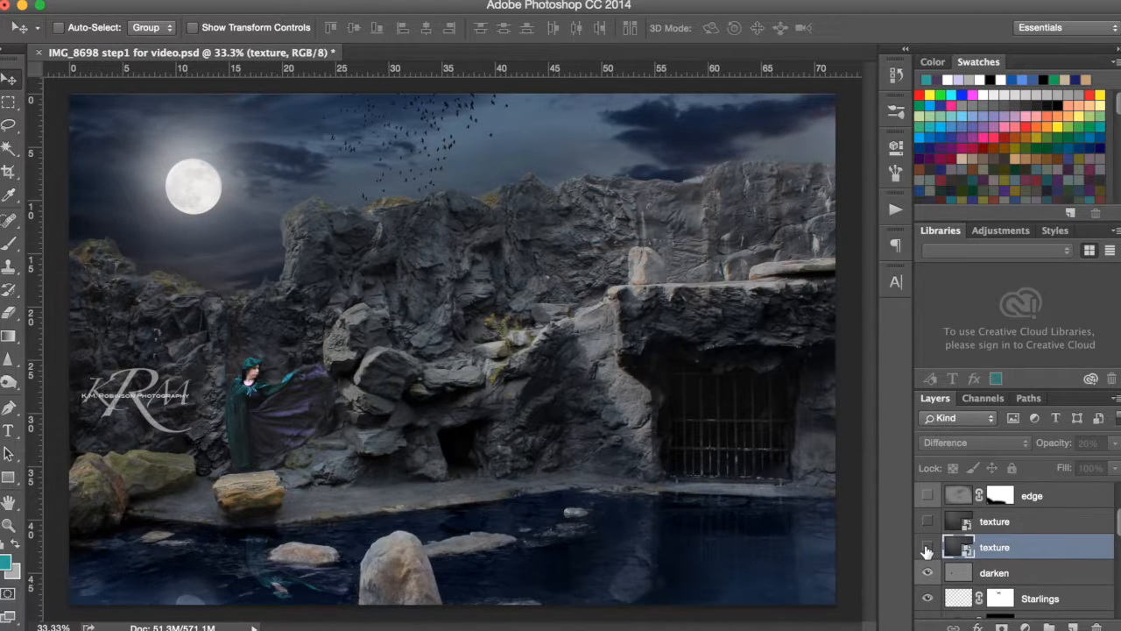
pyautogui.click(927, 547)
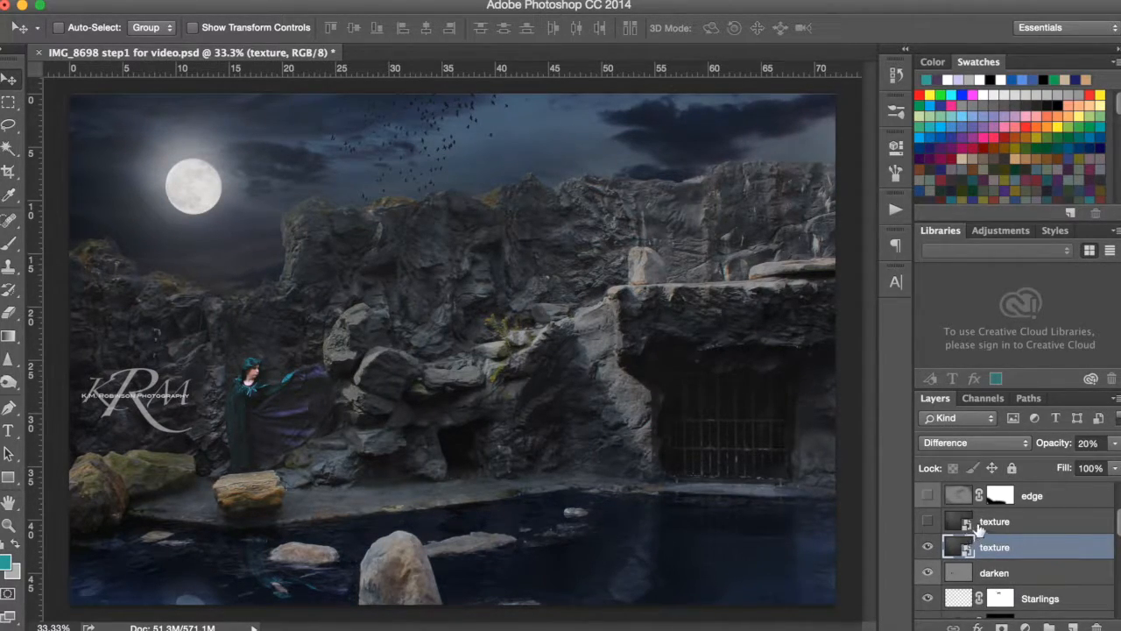
pyautogui.click(994, 521)
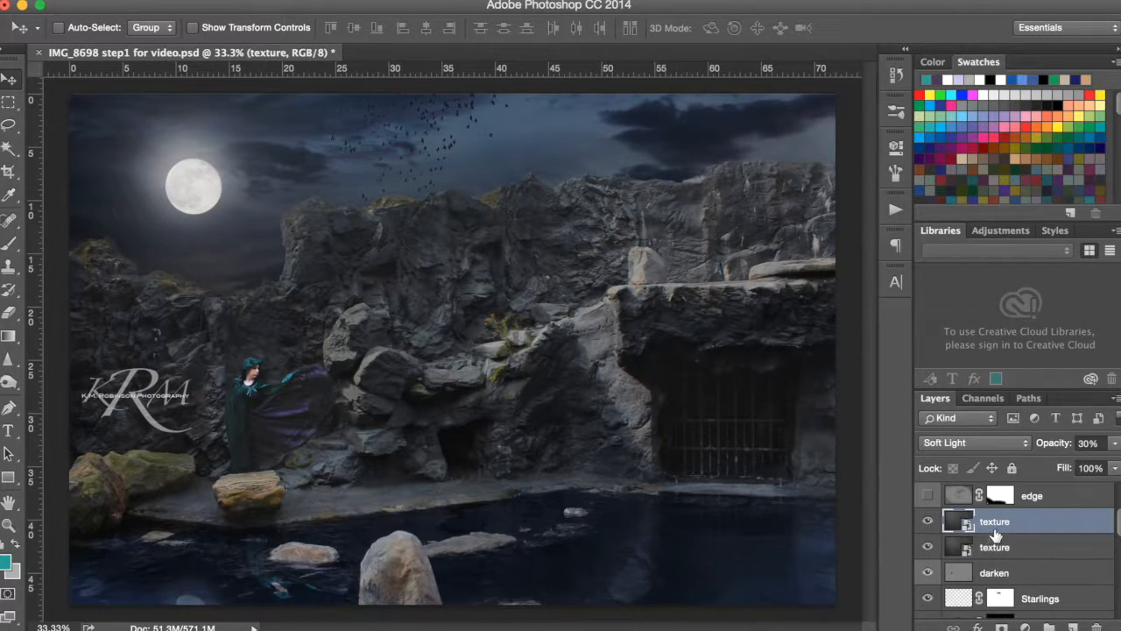
pyautogui.click(994, 521)
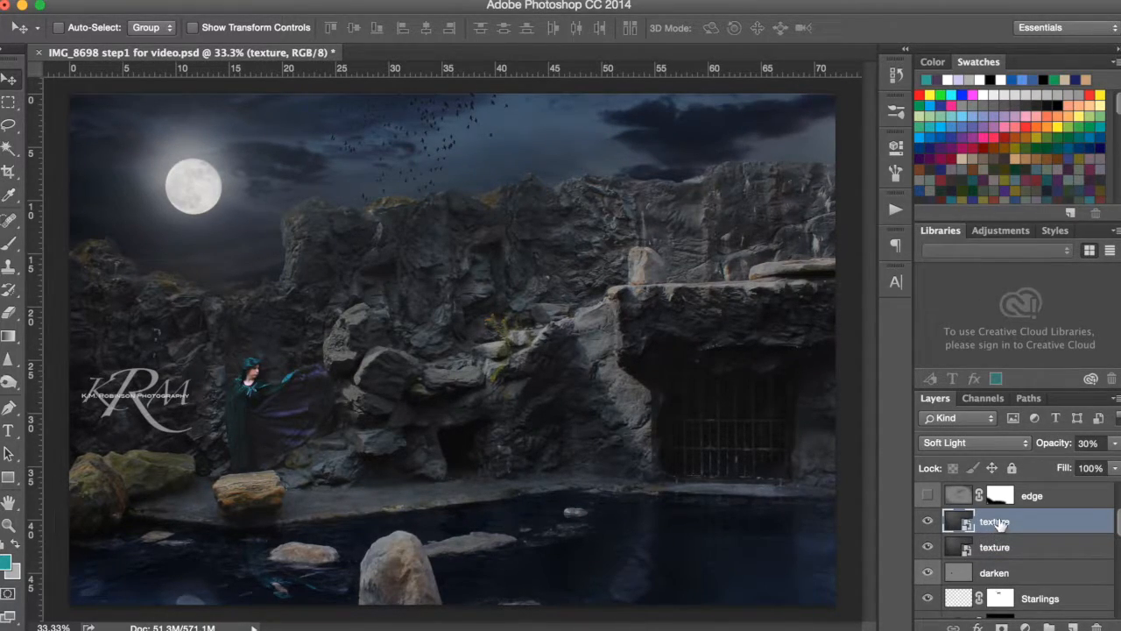
pyautogui.click(928, 495)
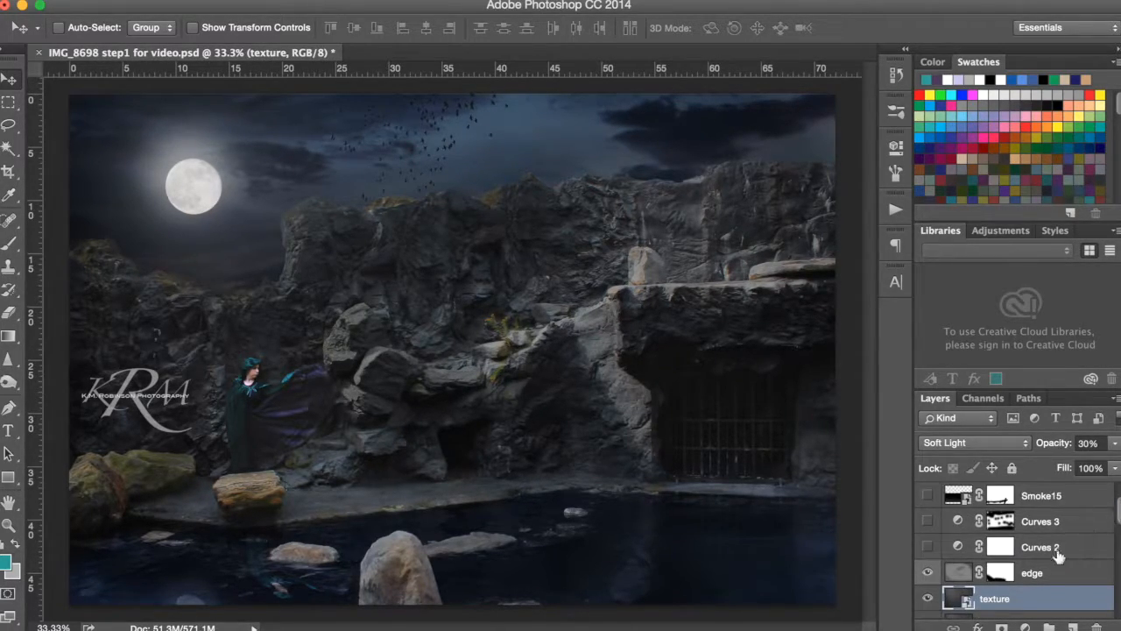
# Step: Turn on the Curves 2 and Curves 3 matte adjustments, comparing Curves 3 on and off
pyautogui.click(927, 547)
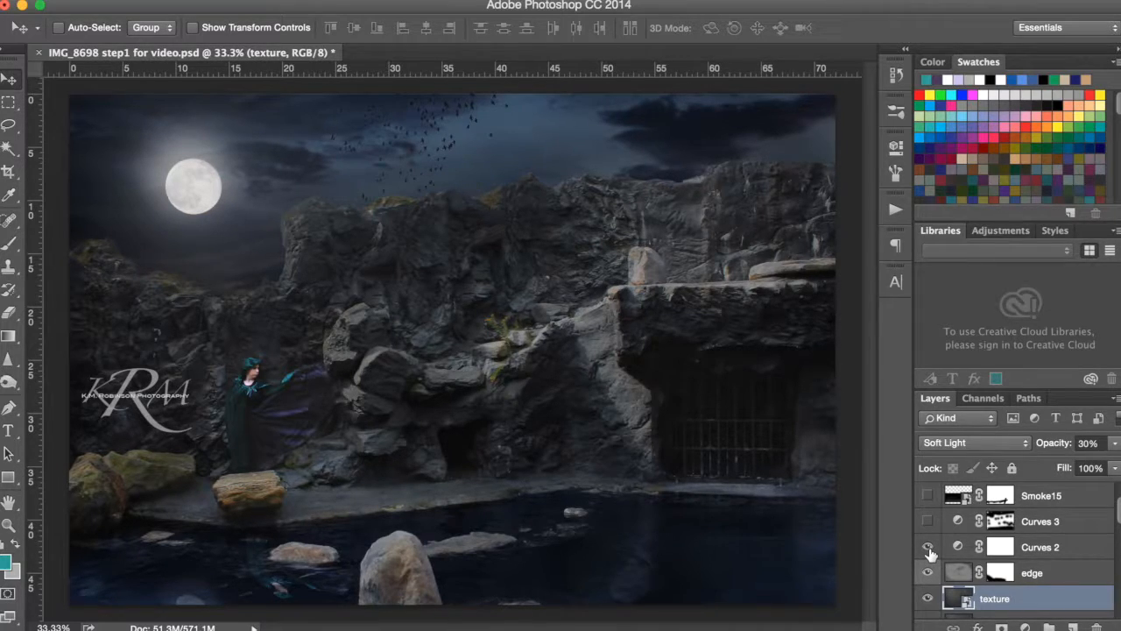
pyautogui.click(928, 546)
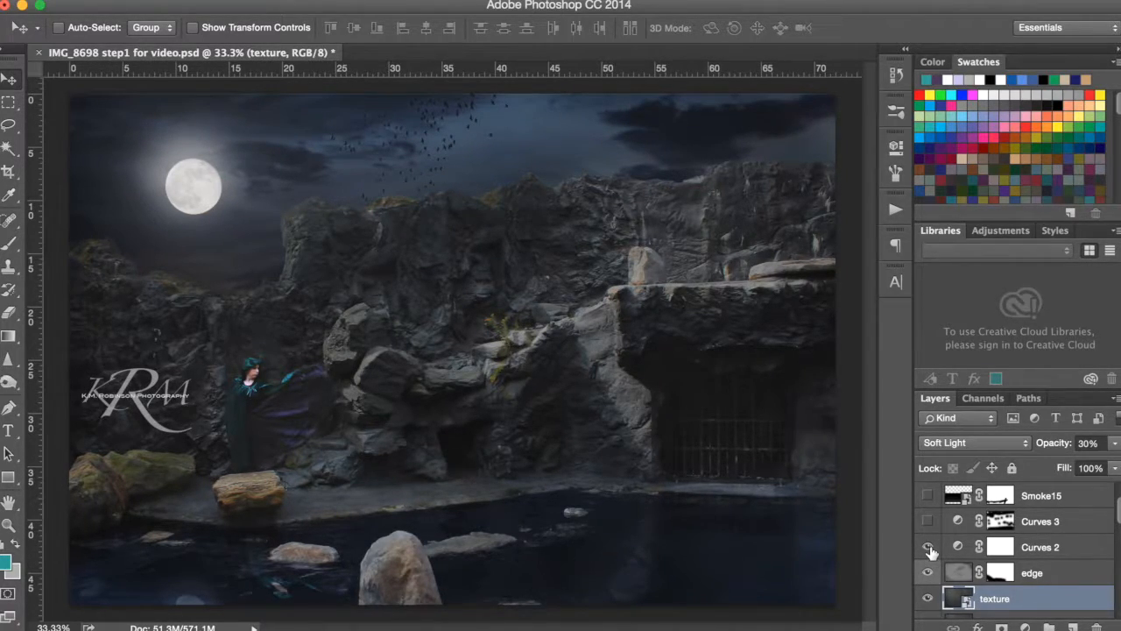
pyautogui.click(928, 547)
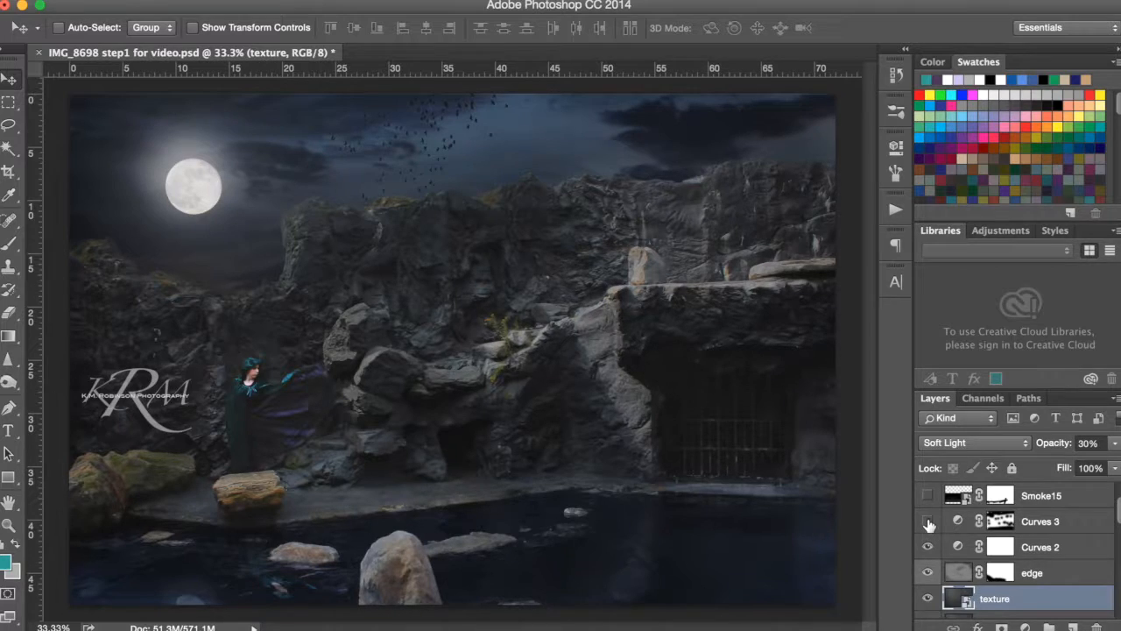
pyautogui.click(928, 521)
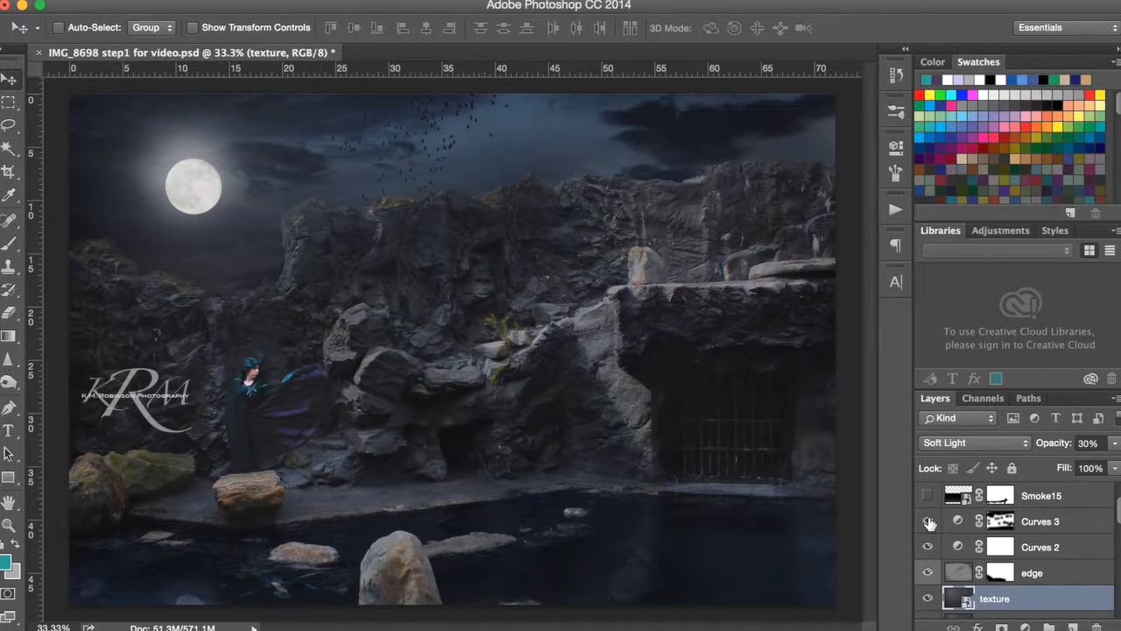
pyautogui.click(928, 521)
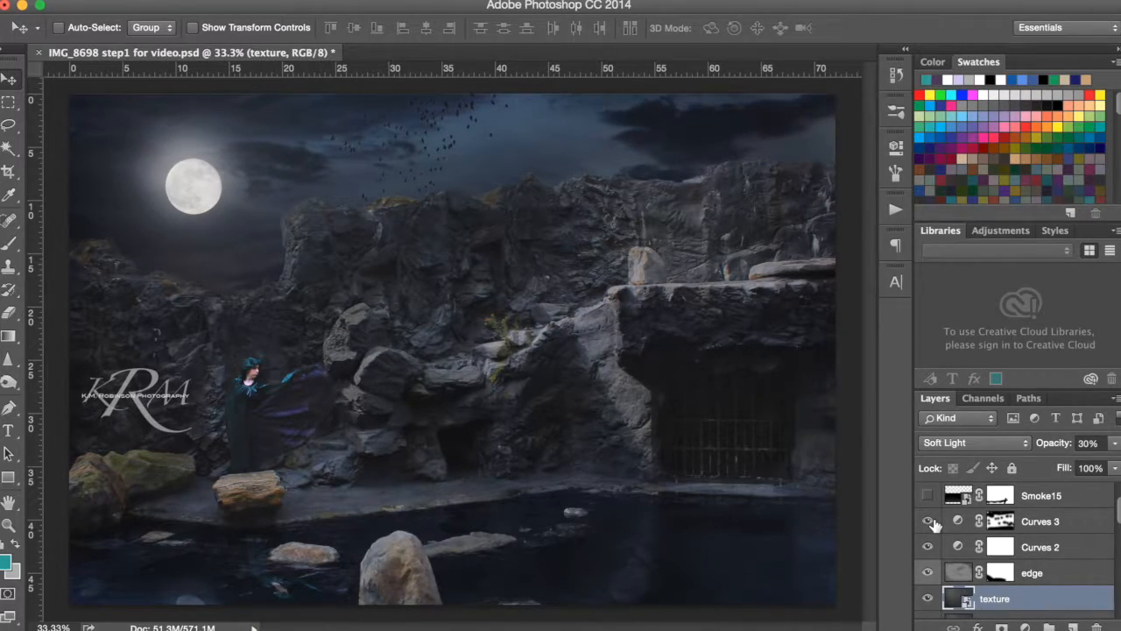
# Step: Show the Smoke15 fog layer drifting mist over the model and pool
pyautogui.click(927, 495)
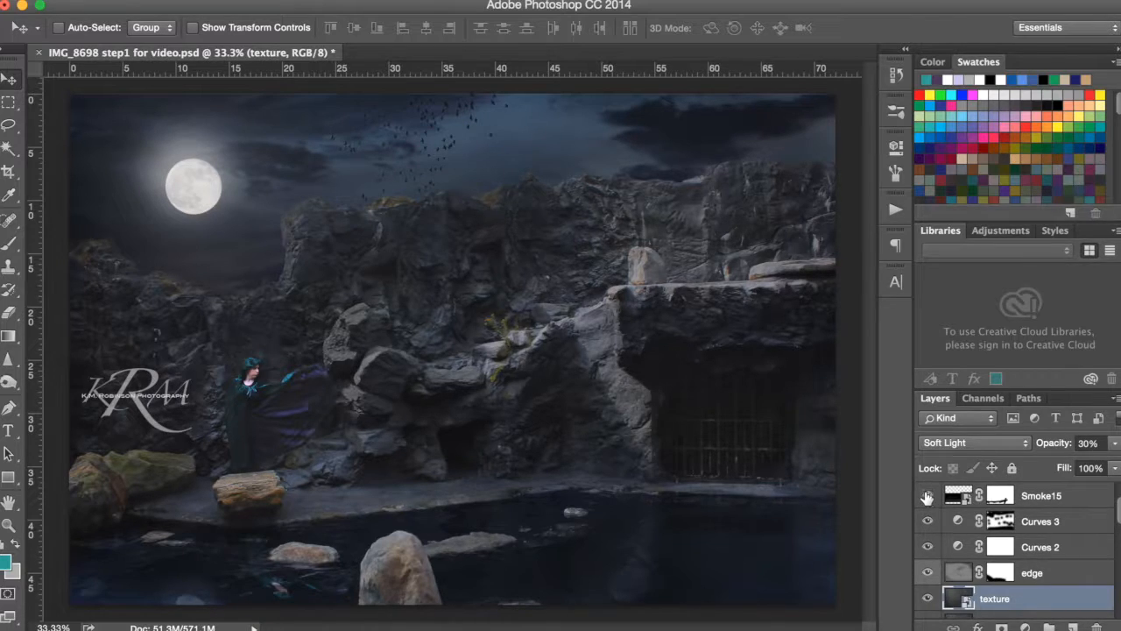
pyautogui.click(926, 495)
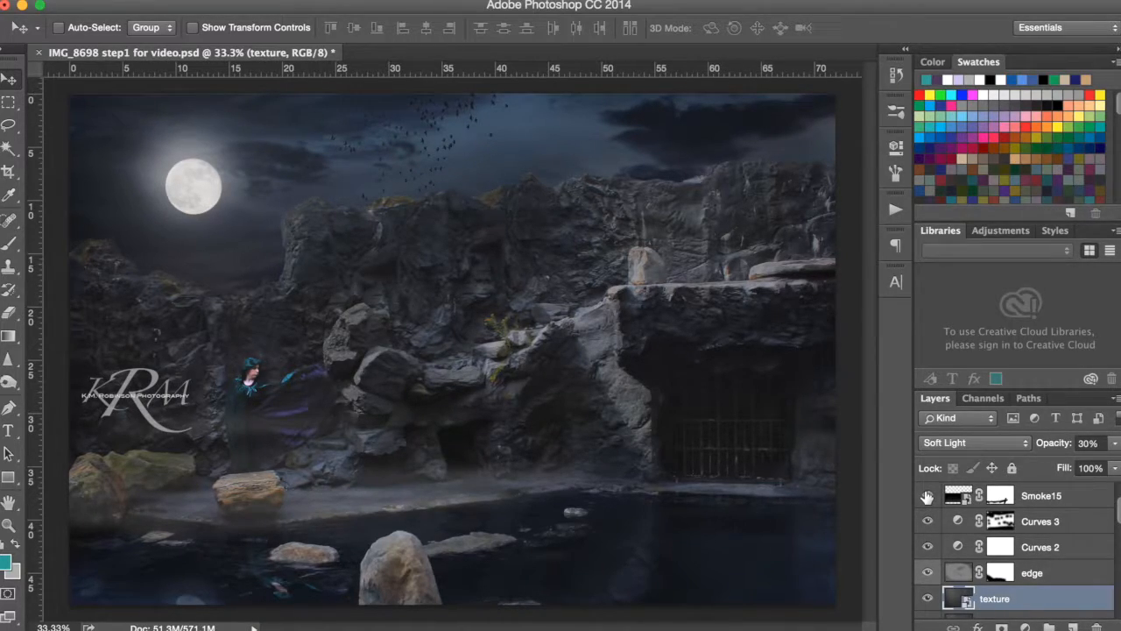
pyautogui.click(927, 495)
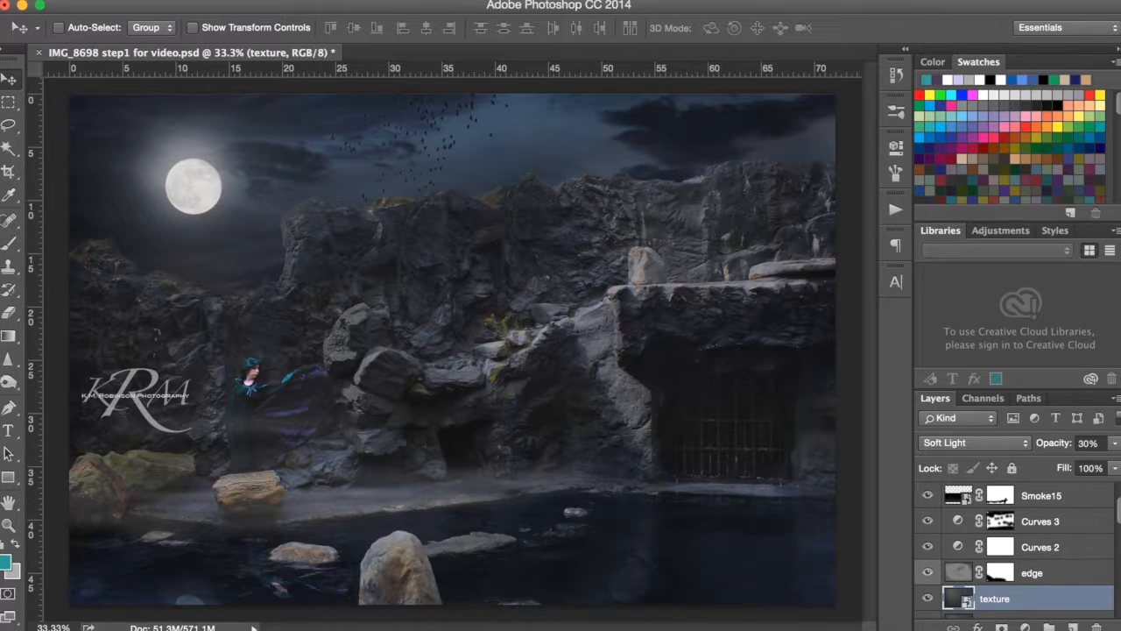
pyautogui.scroll(3)
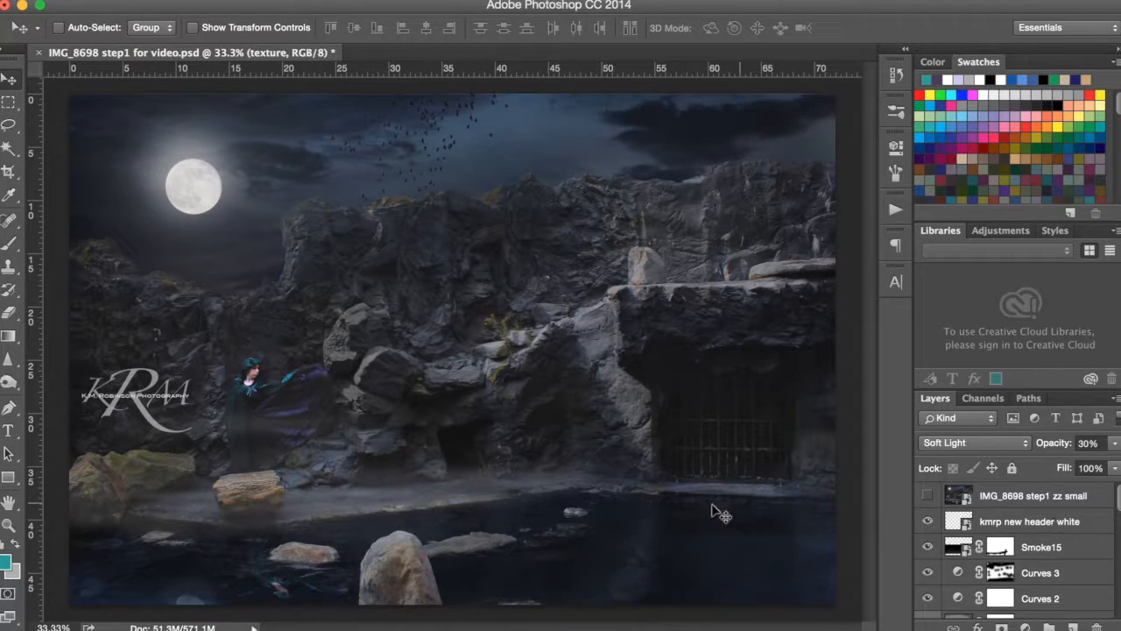
pyautogui.moveTo(175, 604)
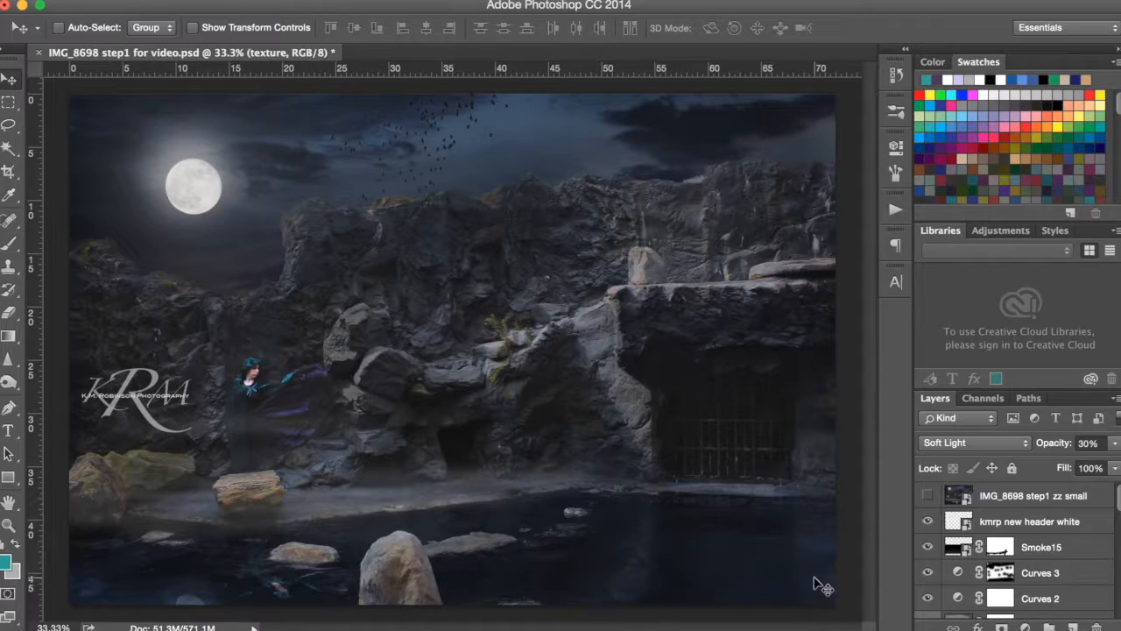
pyautogui.moveTo(736, 139)
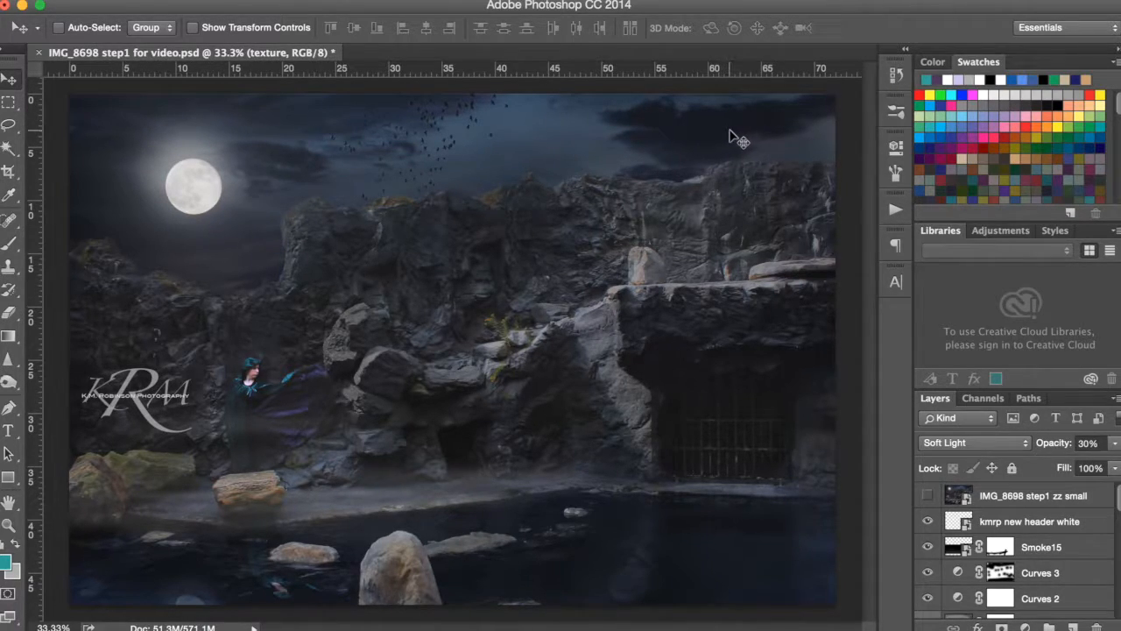
pyautogui.moveTo(259, 373)
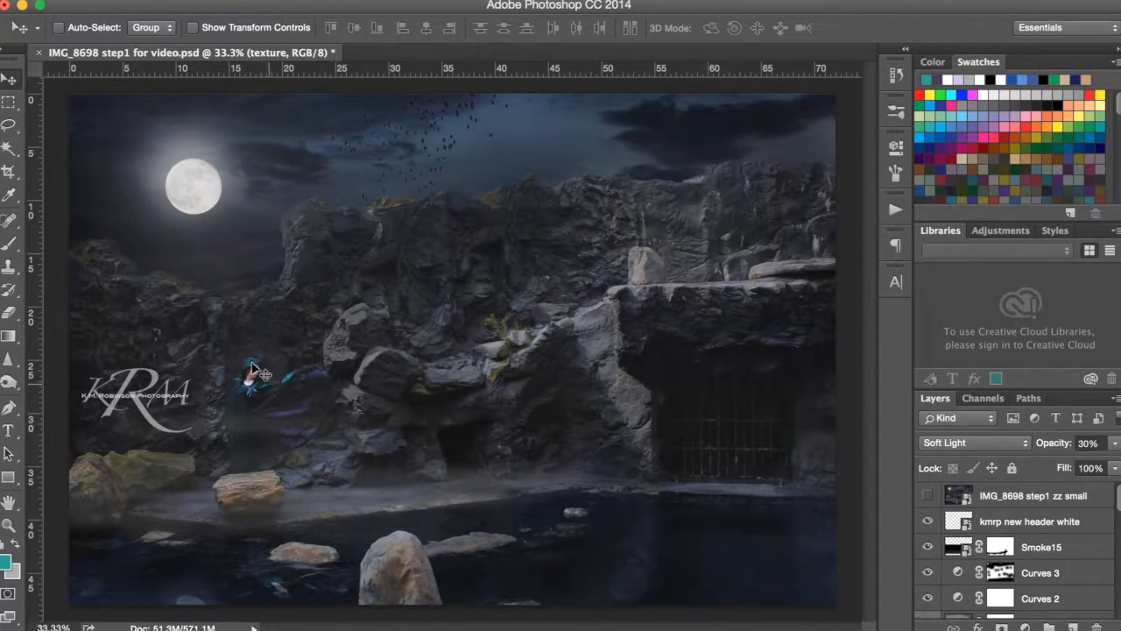